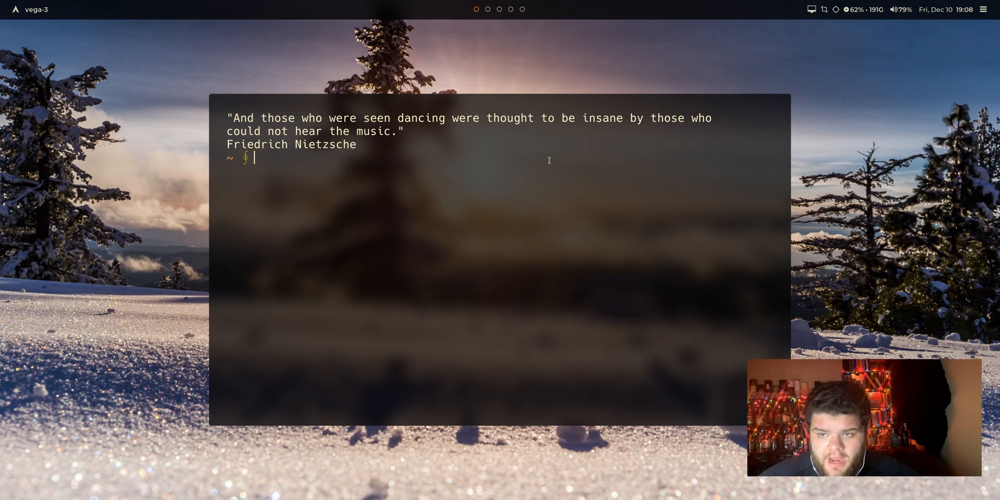
mouse_move(622, 152)
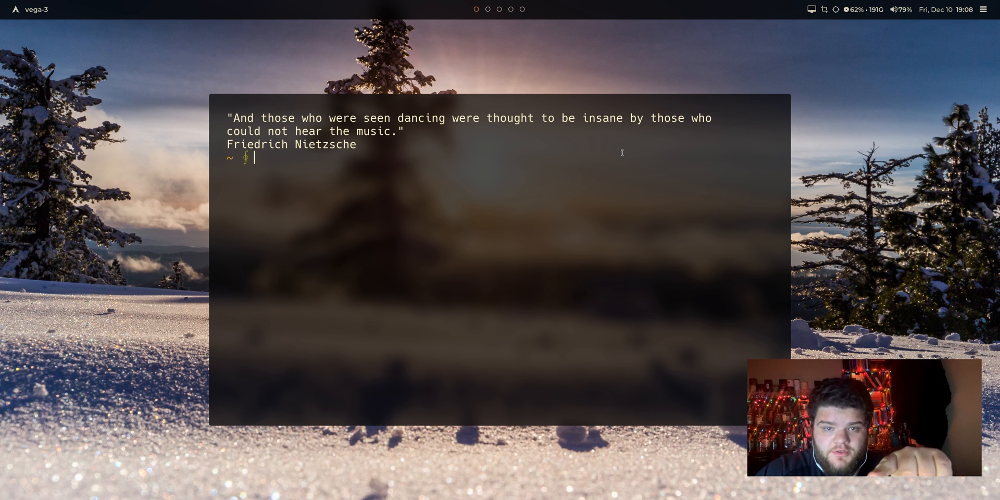
mouse_move(551, 174)
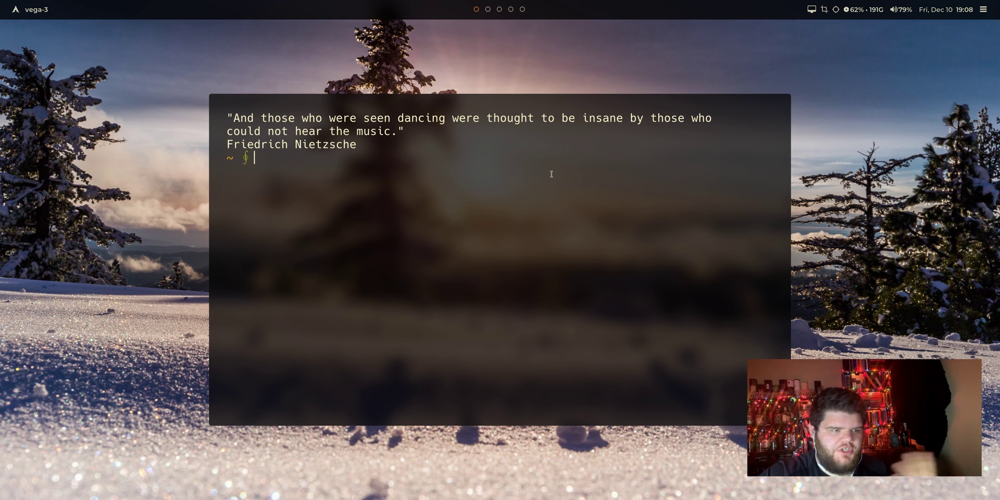
mouse_move(472, 210)
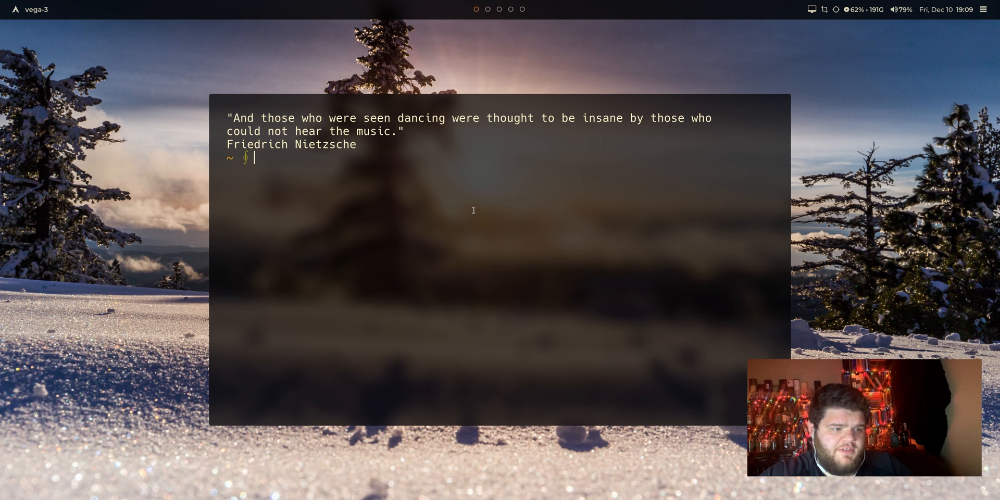
mouse_move(854, 89)
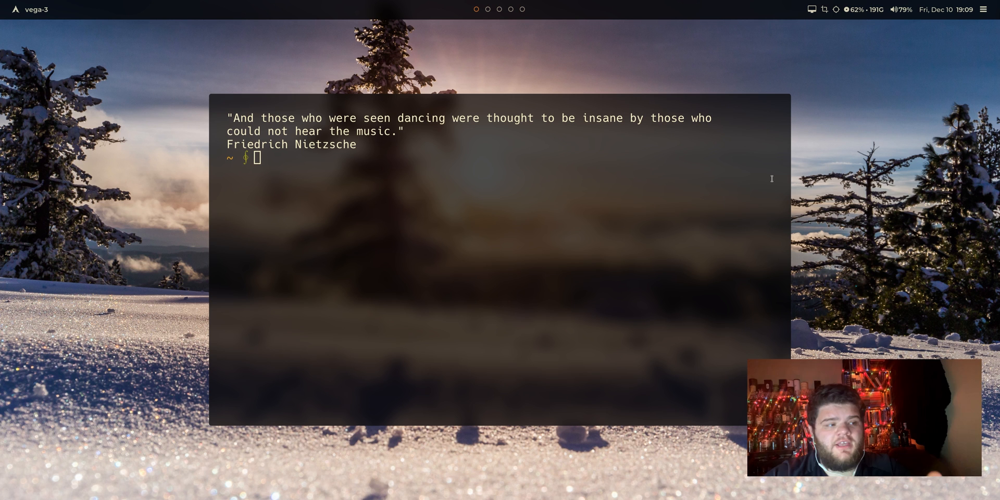
mouse_move(721, 219)
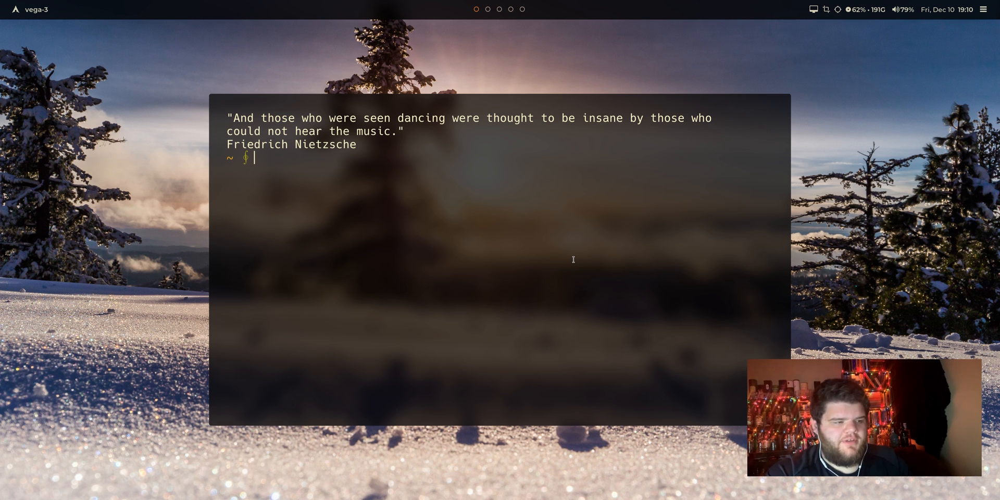
- Discard the mistyped command and run sudo pacman -S rxvt-unicode to install URxvt
text(su)
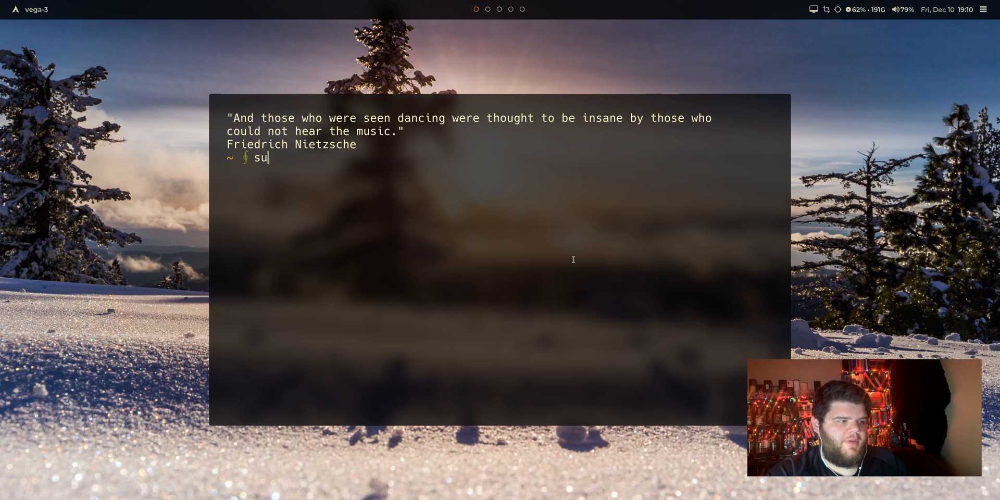
text(do pacman -S u)
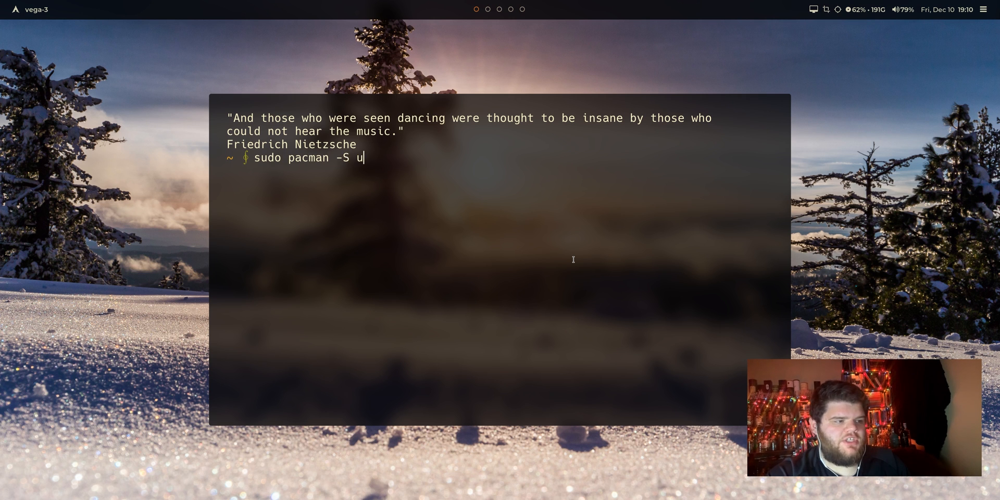
key(Return)
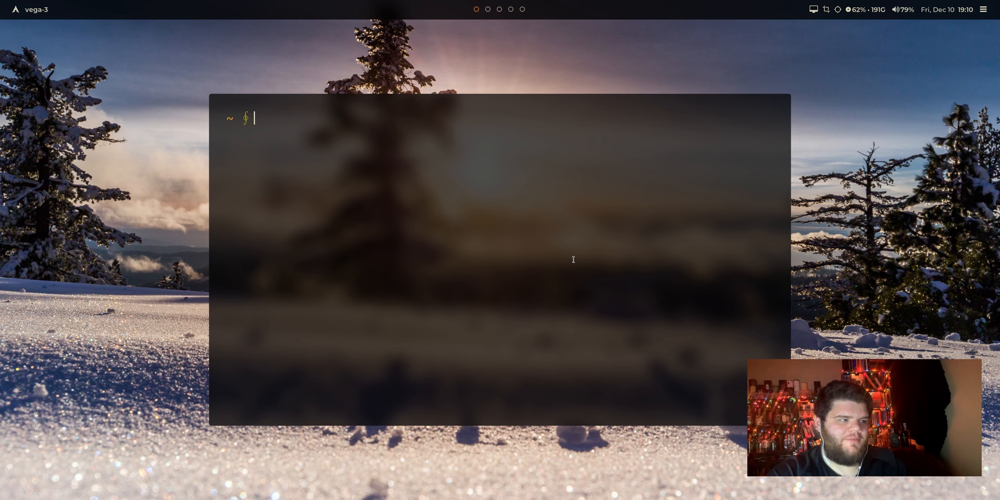
text(sudo pacman -S r)
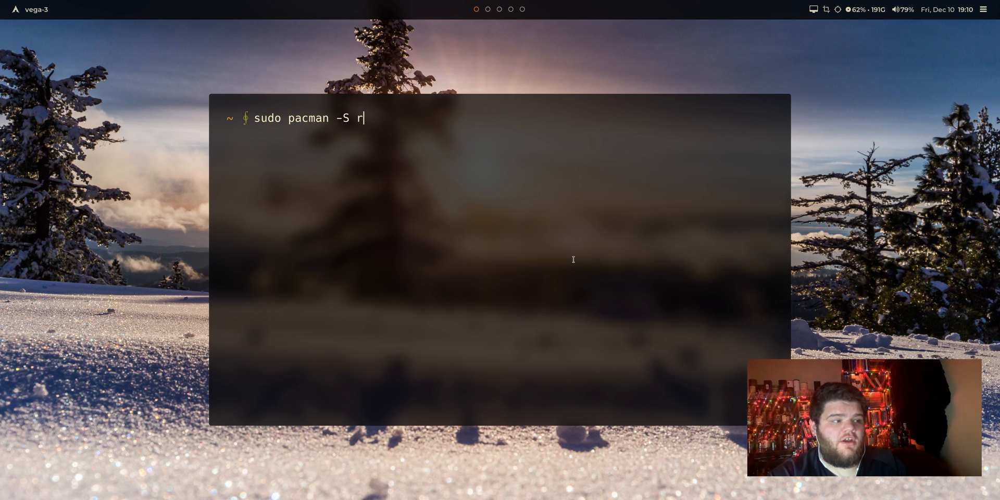
text(xvt-unic)
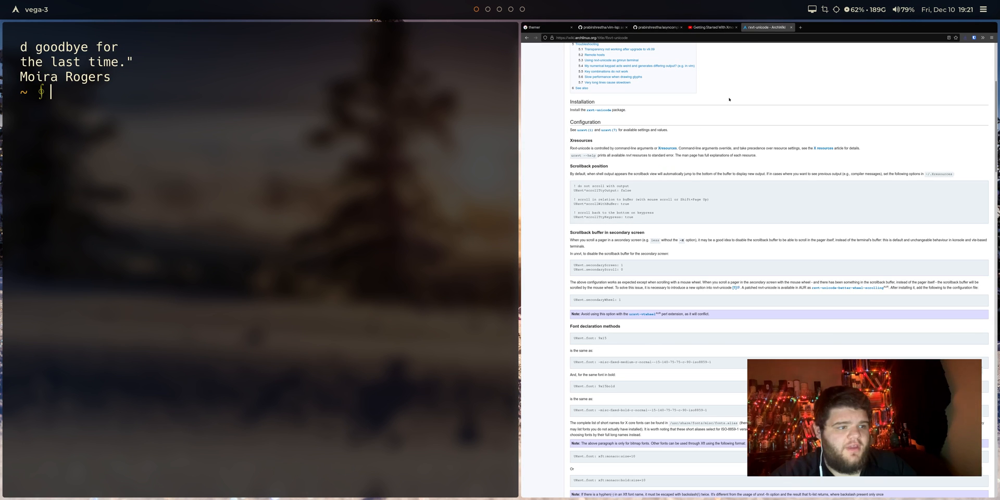
scroll(up, 3)
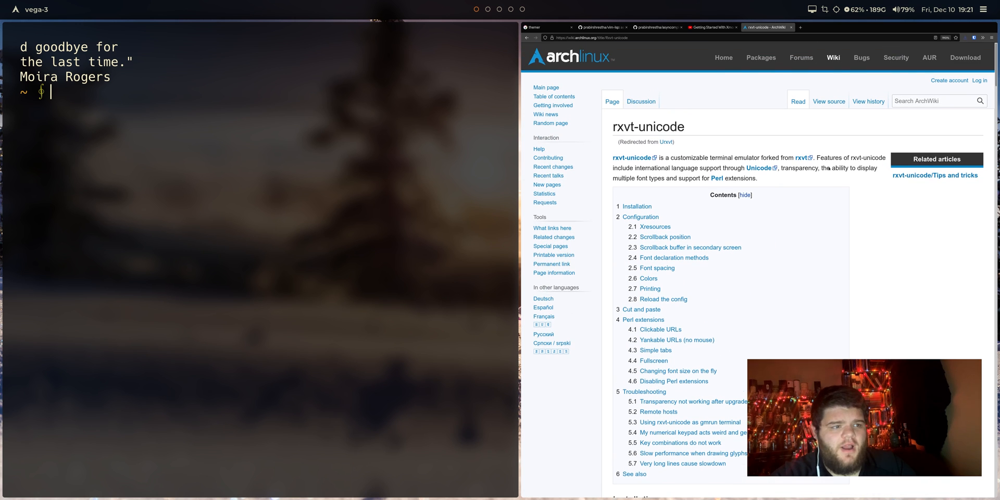
scroll(down, 3)
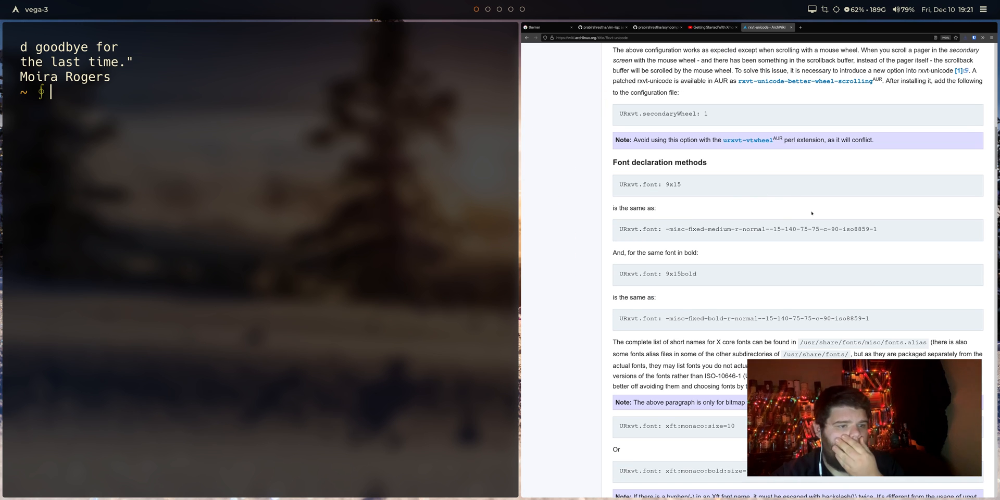
scroll(up, 3)
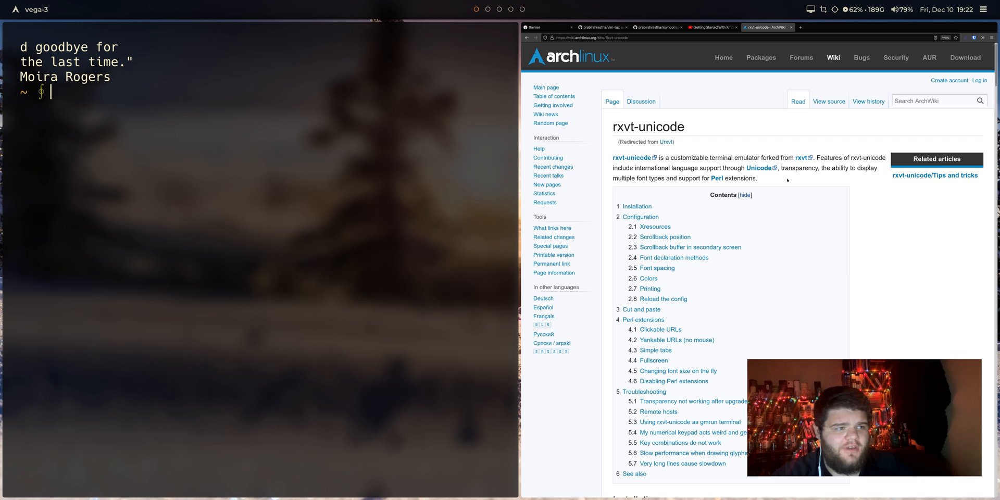
scroll(down, 3)
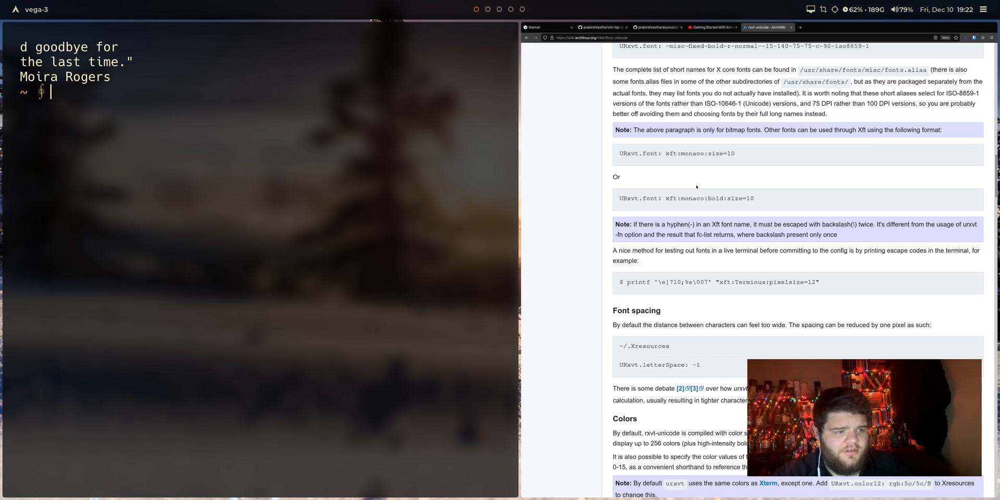
mouse_move(720, 290)
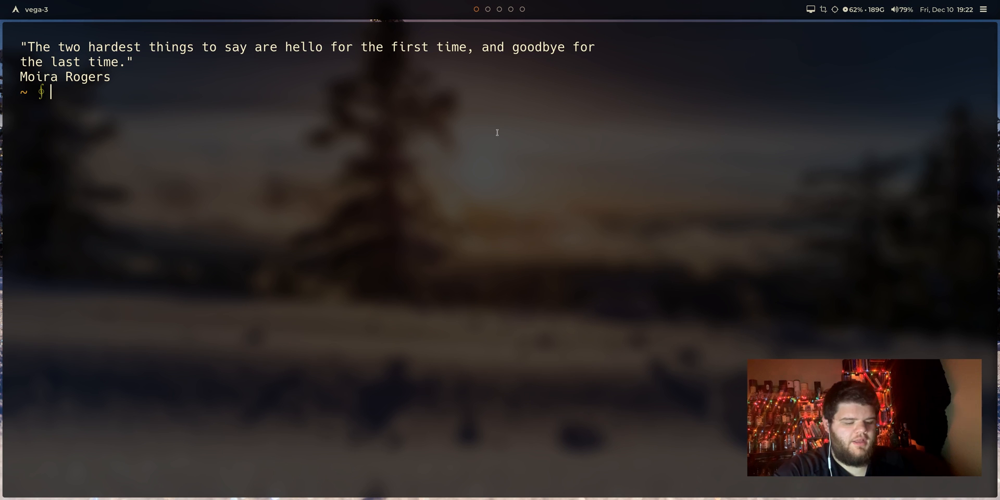
- Create an empty .Xresources with touch and open it in Vim in insert mode
key(ctrl+l)
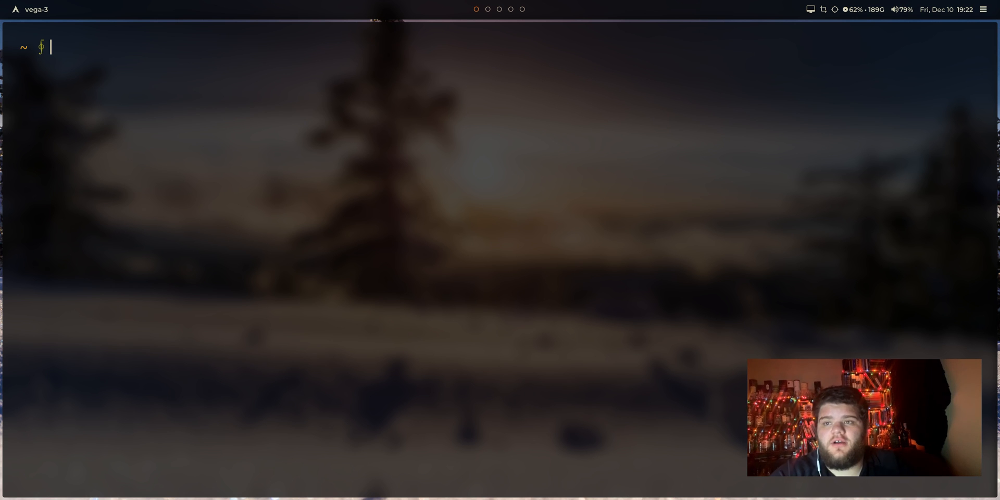
mouse_move(520, 189)
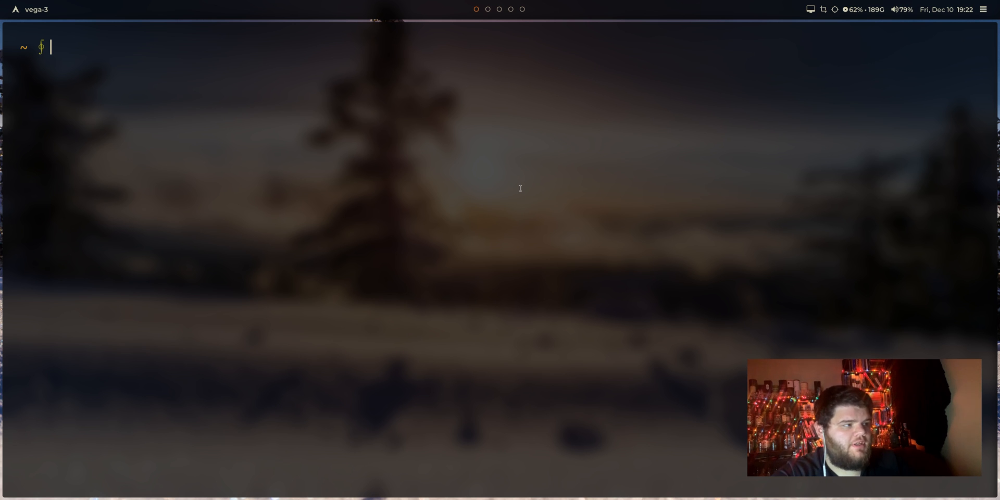
text(touch .x)
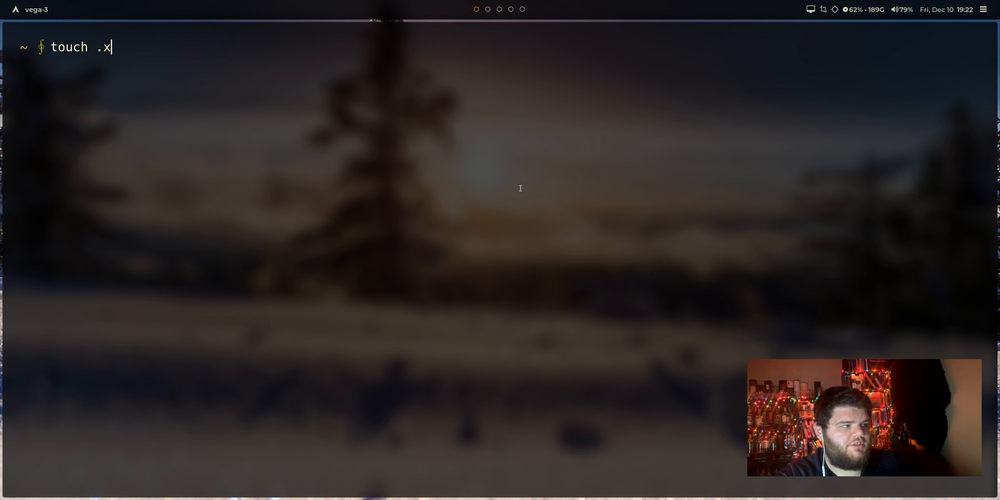
text(resources)
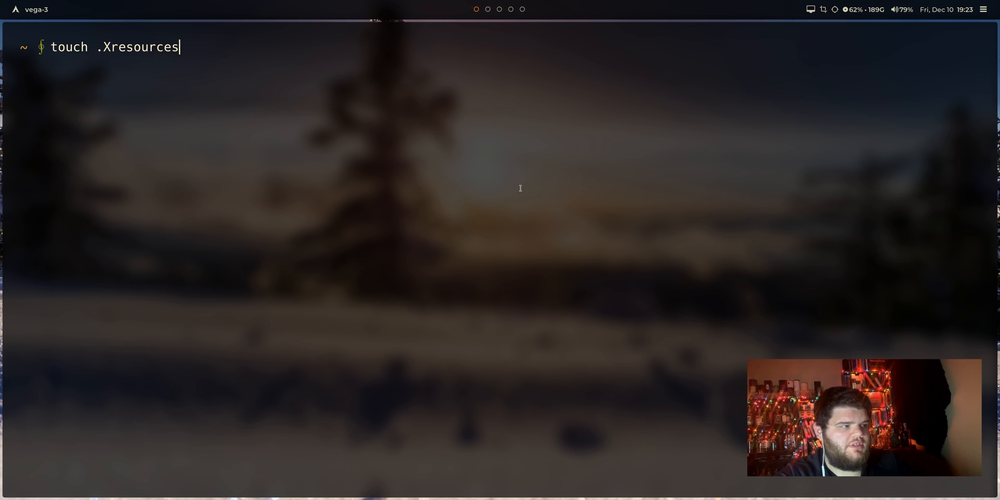
key(Return)
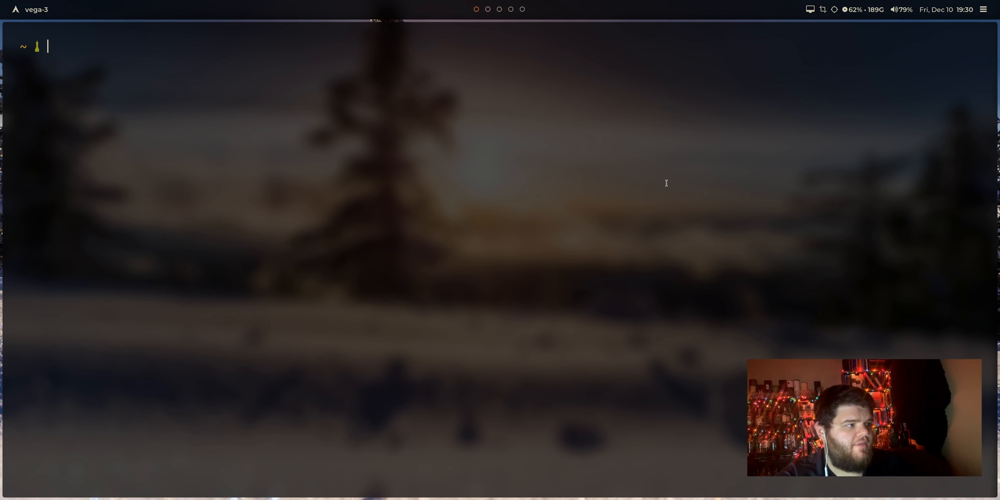
text(v .Xresources)
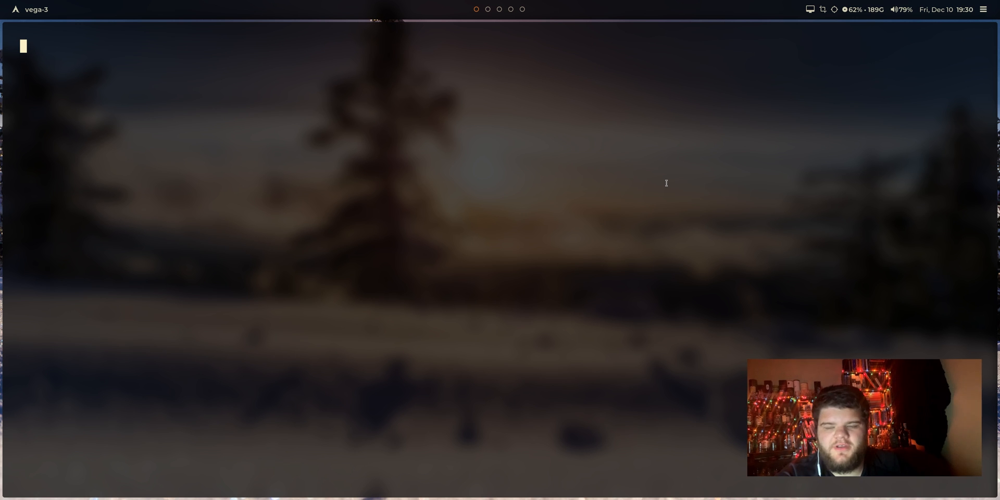
key(i)
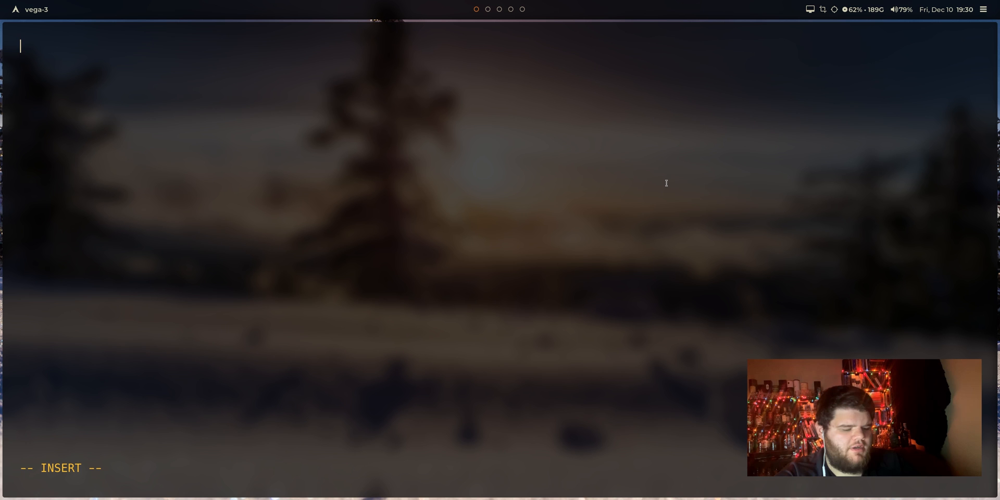
- Write the line *.font: xft:monospace:style=Regular:size=30 into .Xresources
text(*)
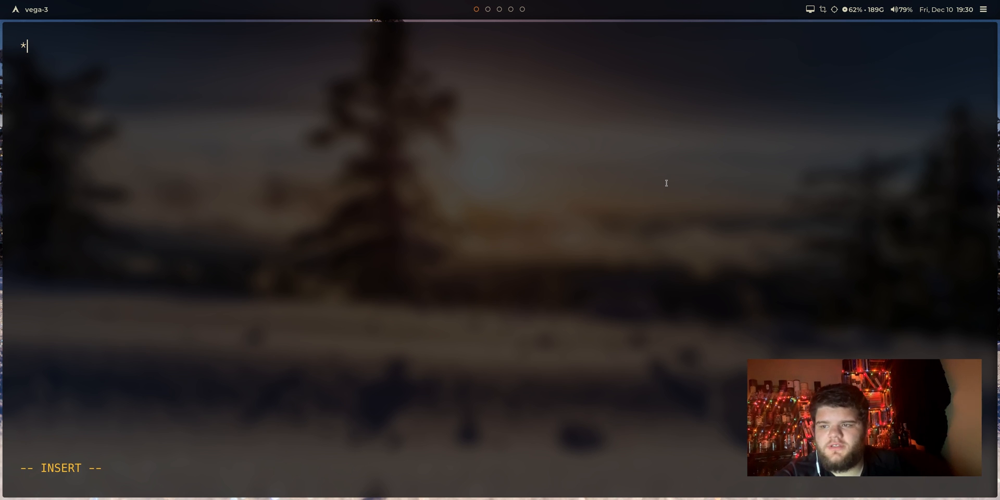
text(.font:)
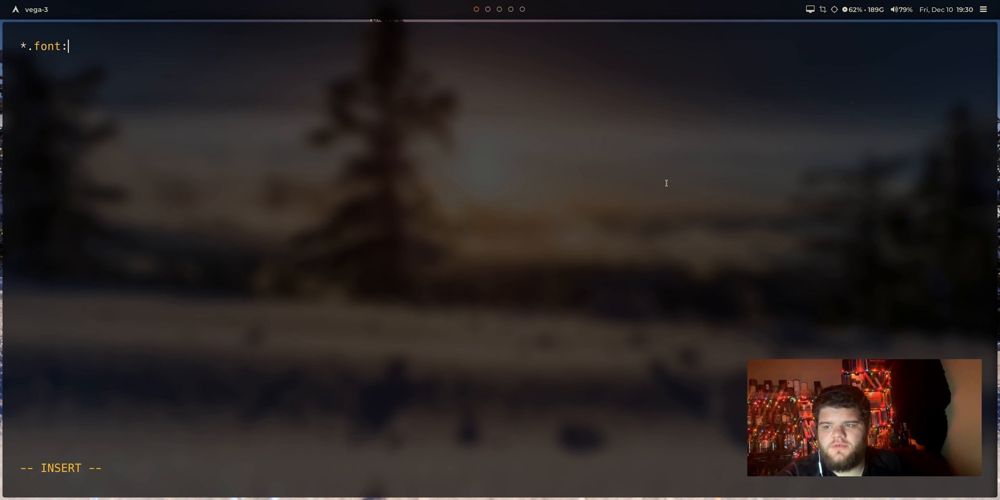
text(xft:)
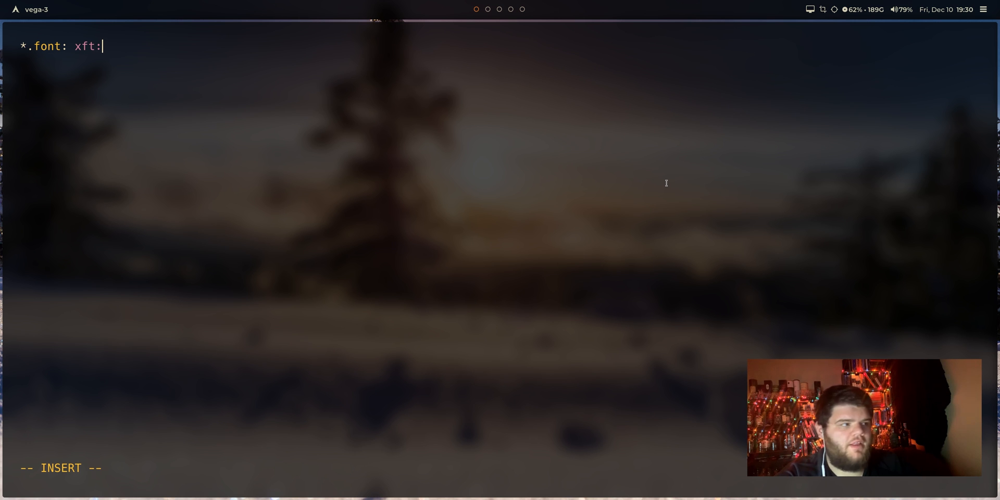
text(monospa)
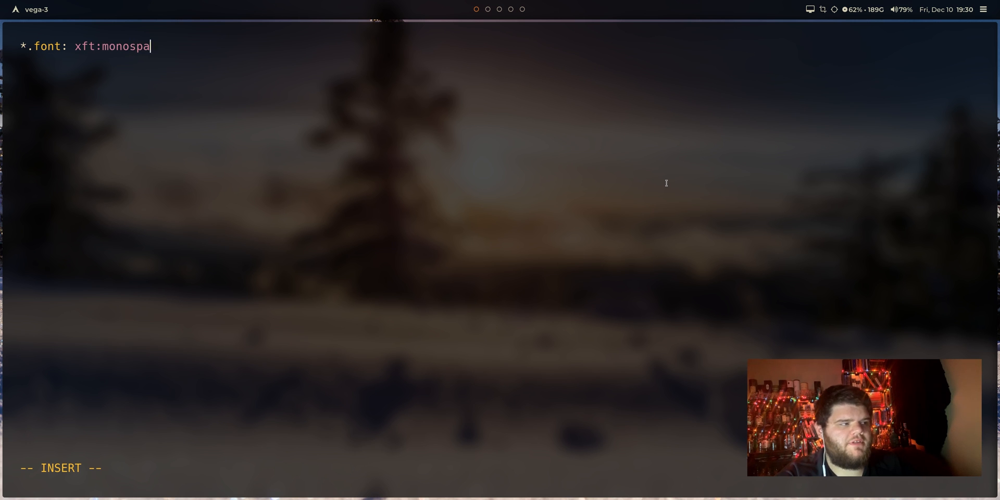
text(ce:s)
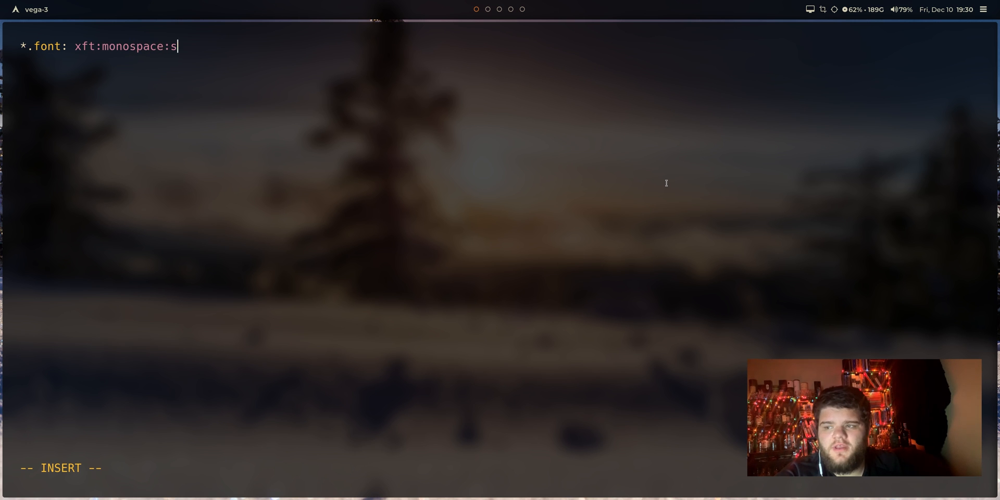
text(tyle-Regu)
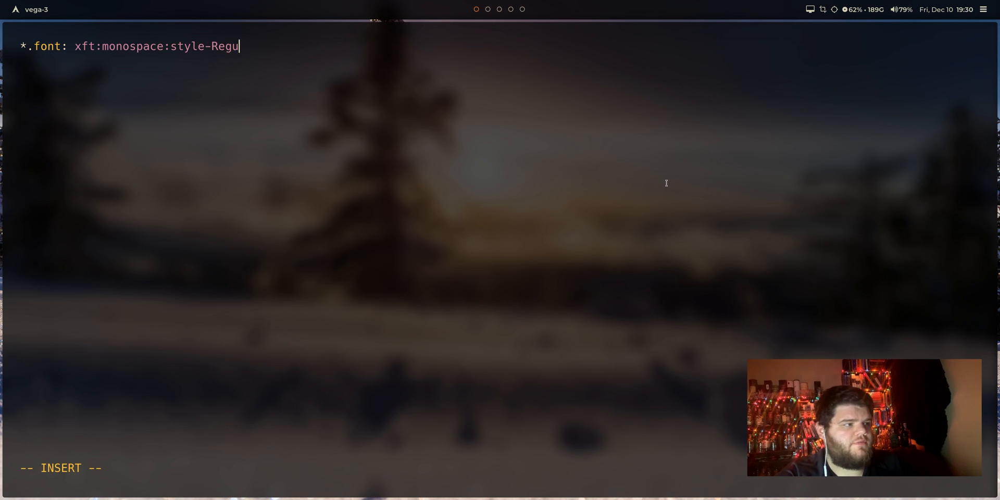
text(lar:size=)
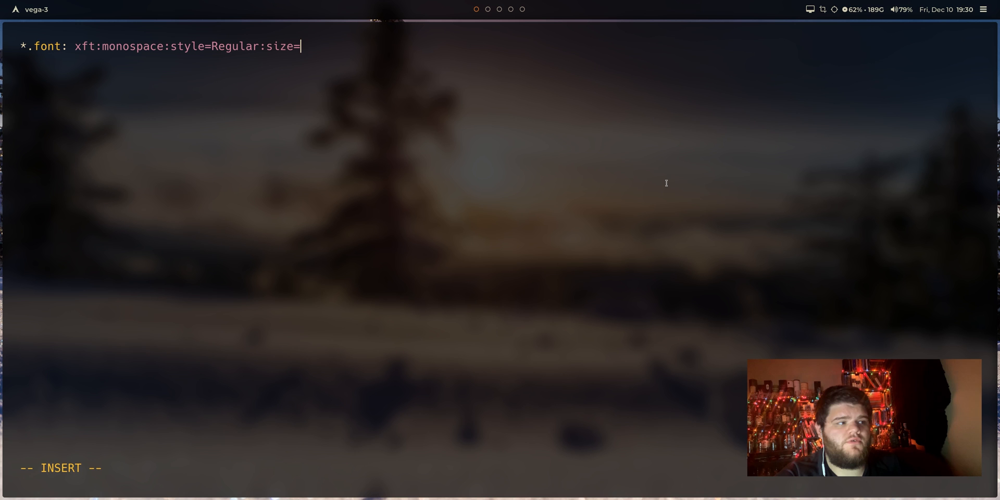
text(30)
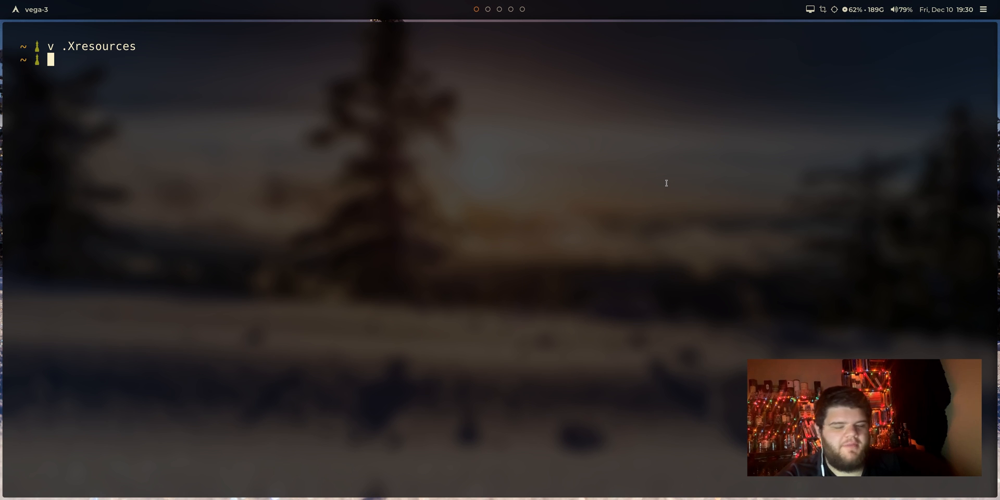
- Load .Xresources with xrdb, launch urxvt, and discard the half-typed command
text(xrdb .Xresources)
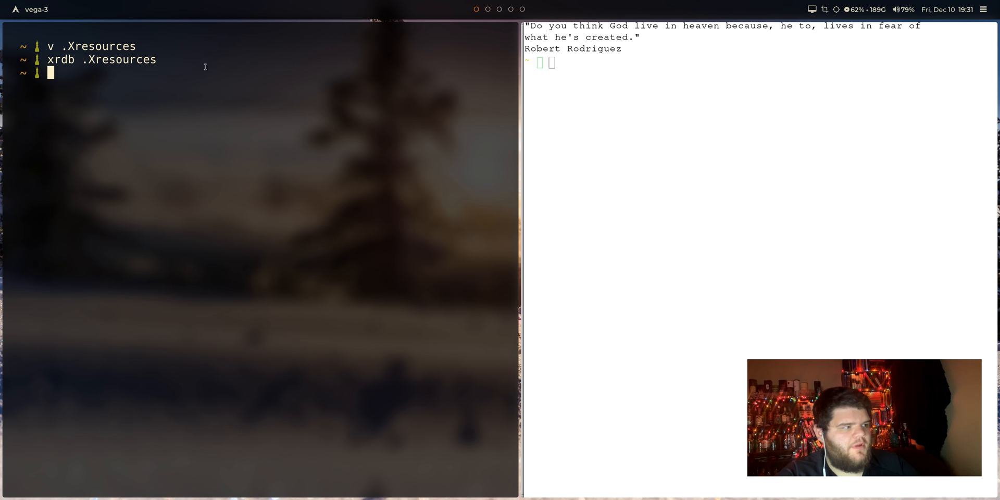
text(v)
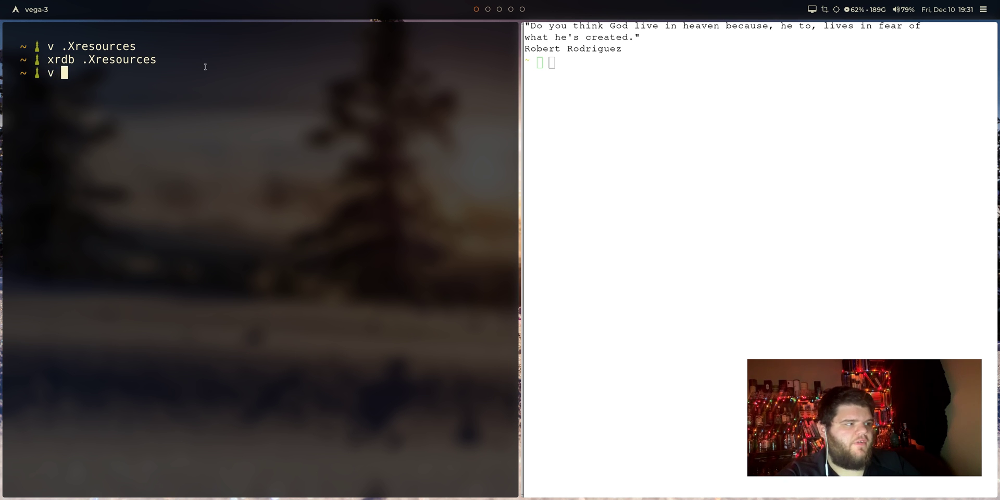
key(BackSpace)
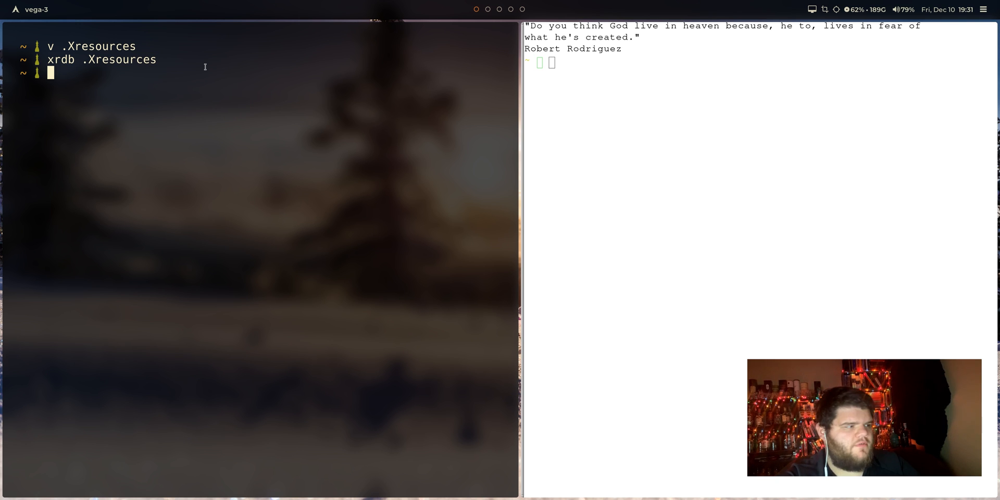
- Run fc-list | grep "Hack" to list the installed Hack Nerd Font files
text(fc-lis)
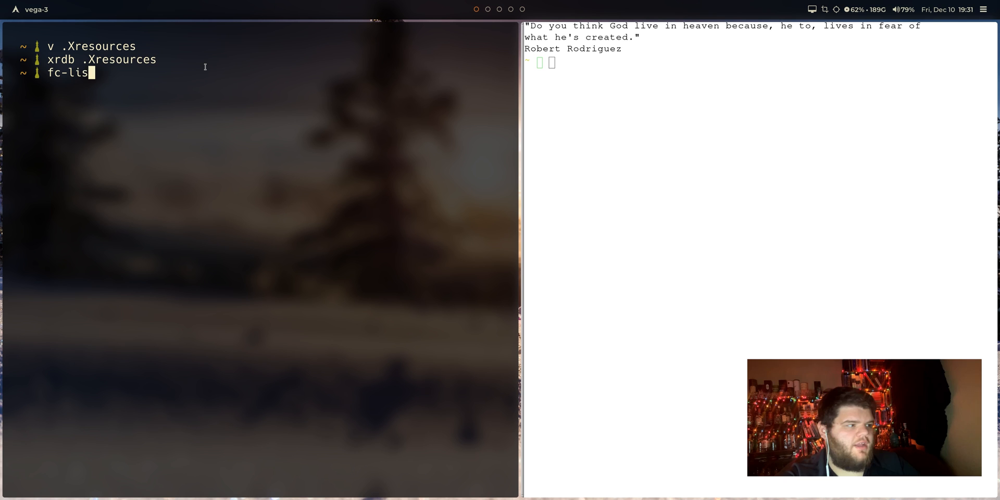
text(t | g)
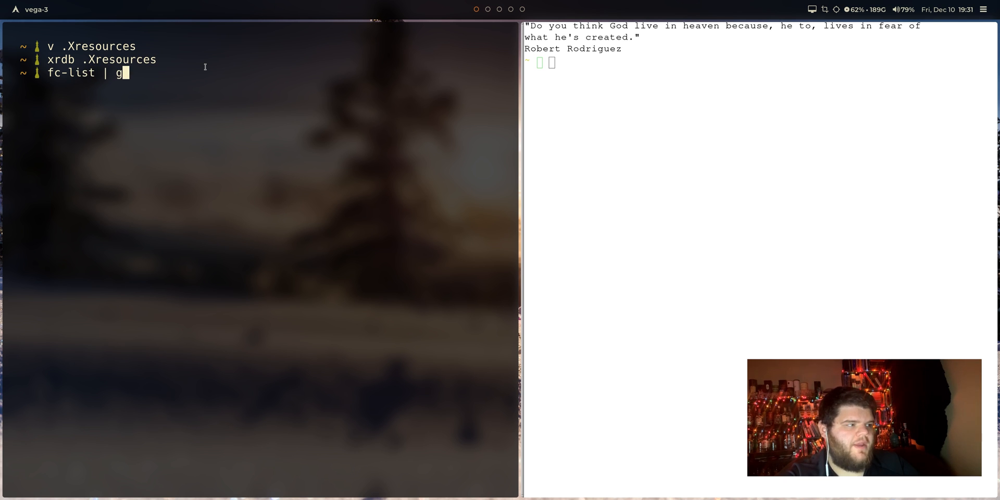
text(rep "Hack")
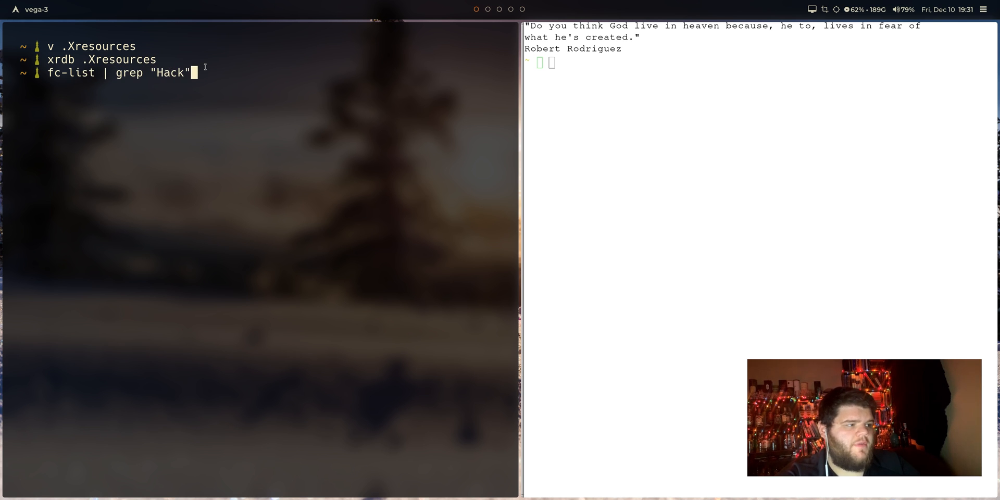
key(Return)
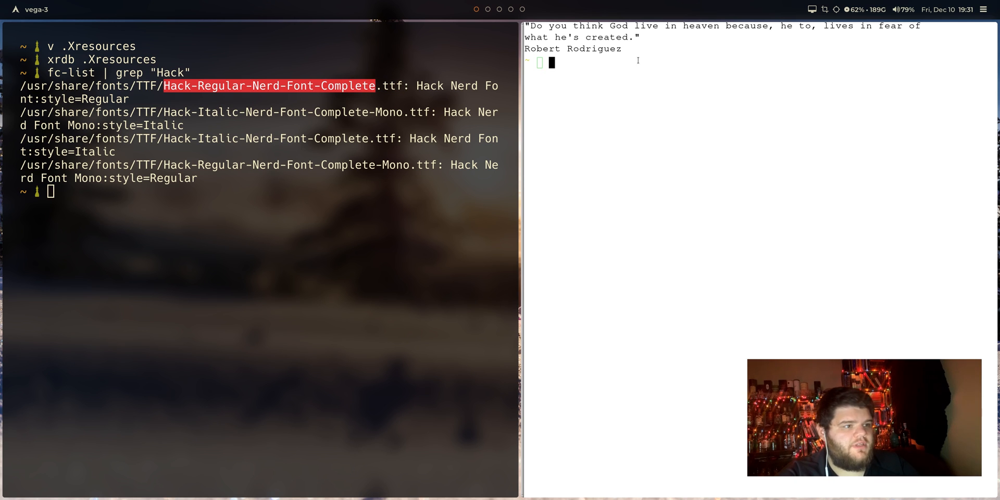
- Change the .Xresources font to the Hack-Regular-Nerd font name and reload with xrdb
text(v .config)
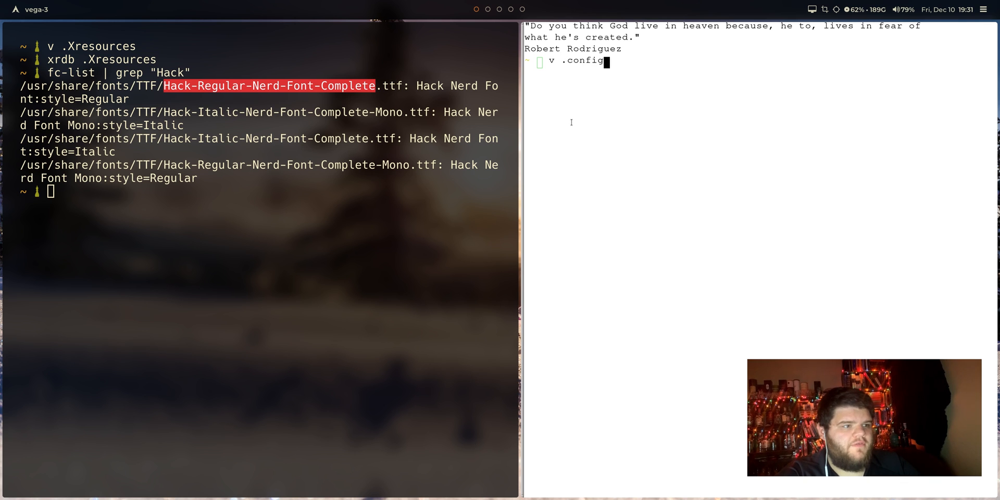
key(Return)
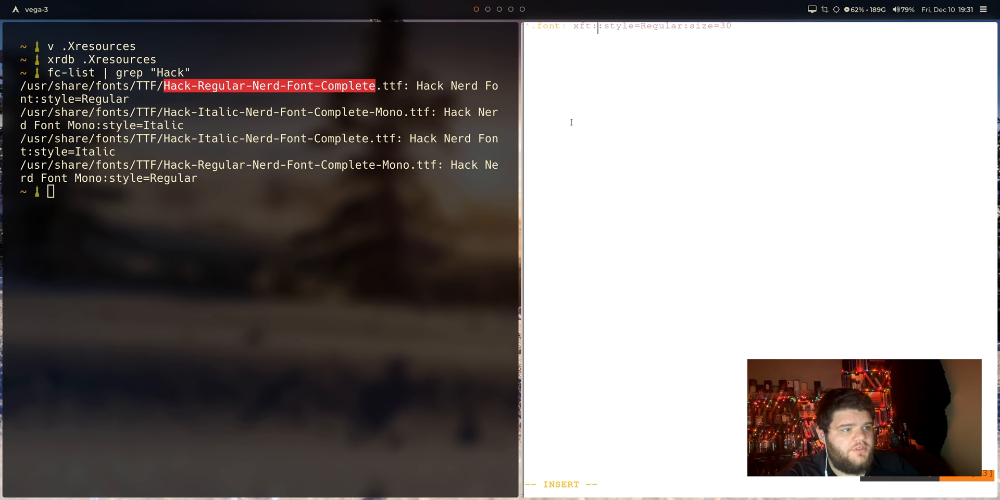
text(^[b)
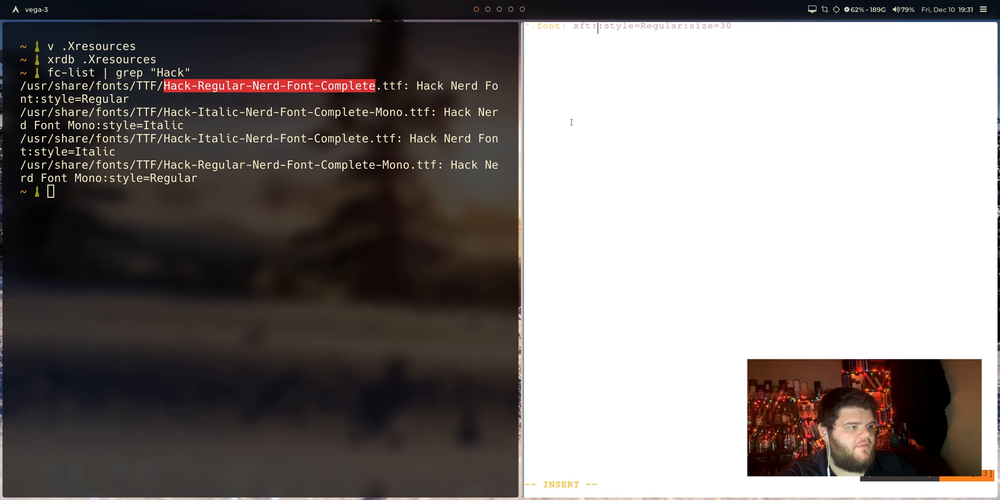
text(Hack-Regular-Nerd-)
text(x)
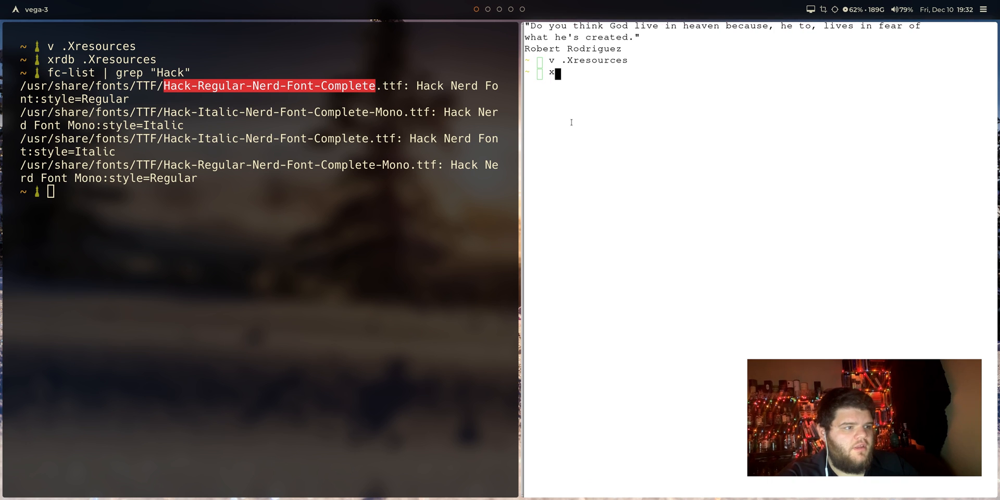
text(rdb .Xres)
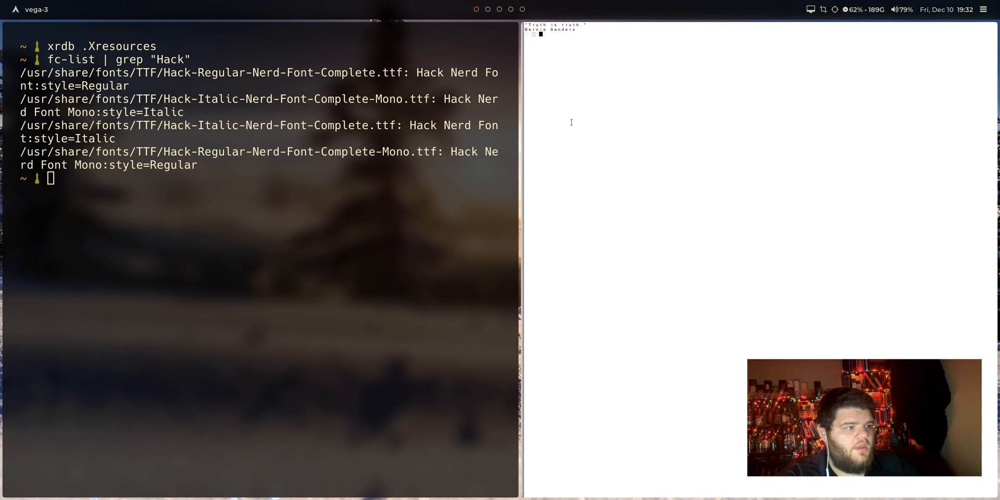
- Correct the font line to xft:Hack Nerd Font:style=Regular:size=30, save, and reload with xrdb
text(v .config/)
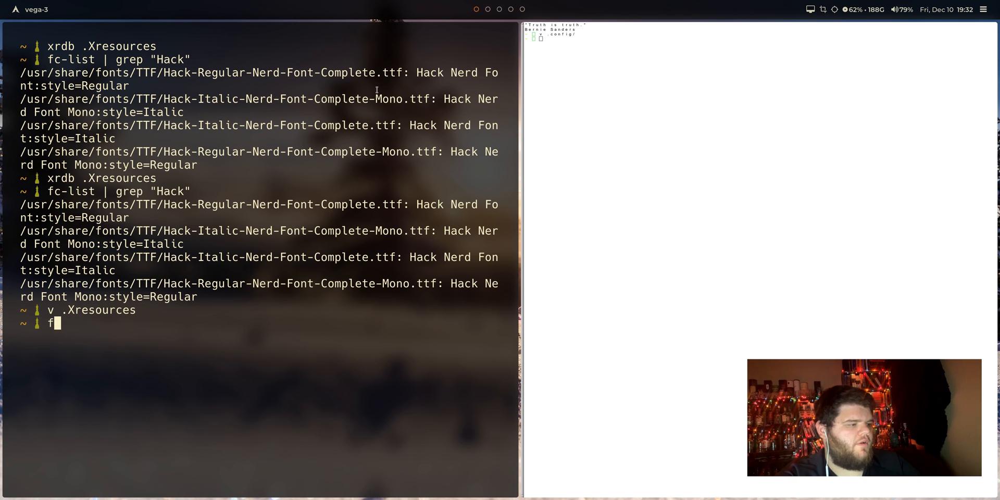
text(c-list)
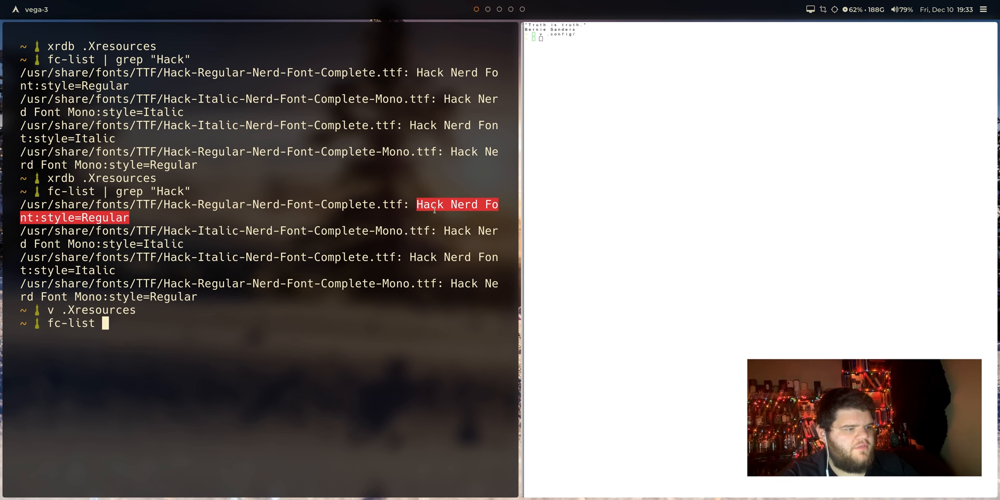
key(Return)
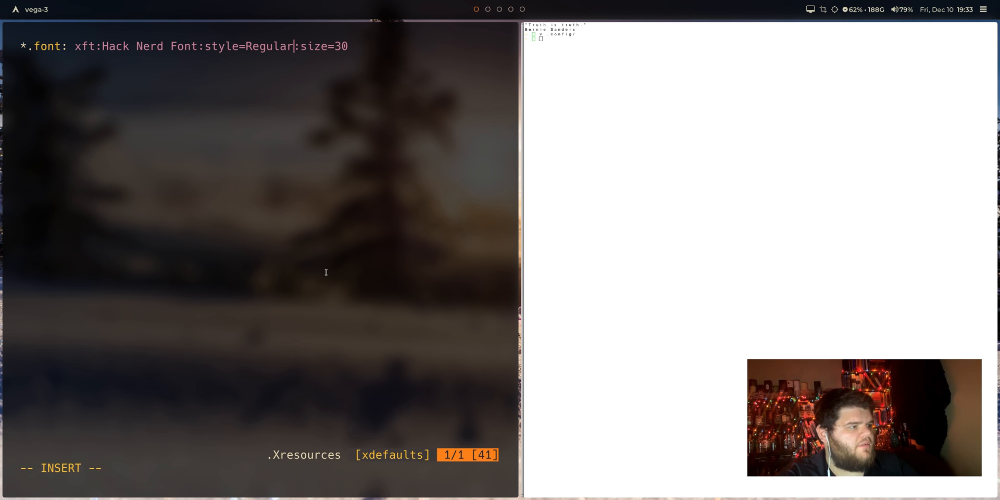
key(Escape)
text(xrdb)
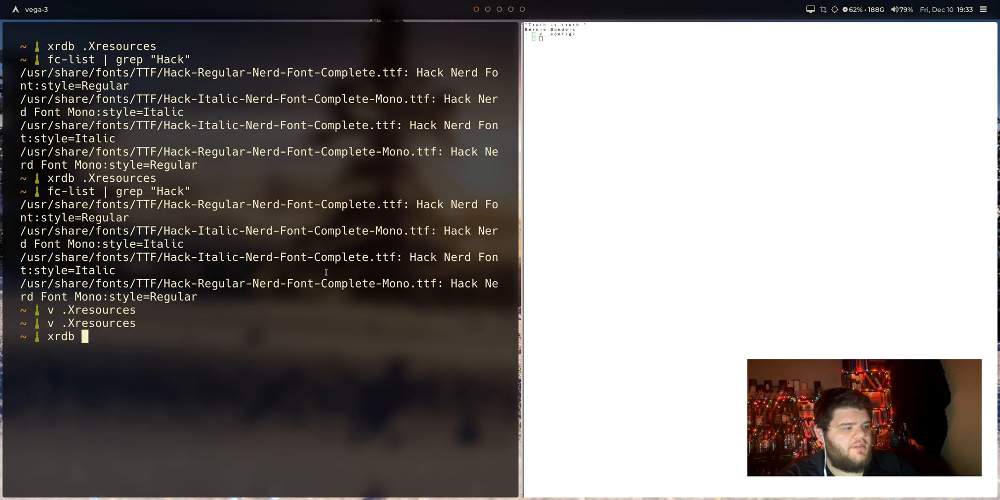
text( .Xresources)
key(Return)
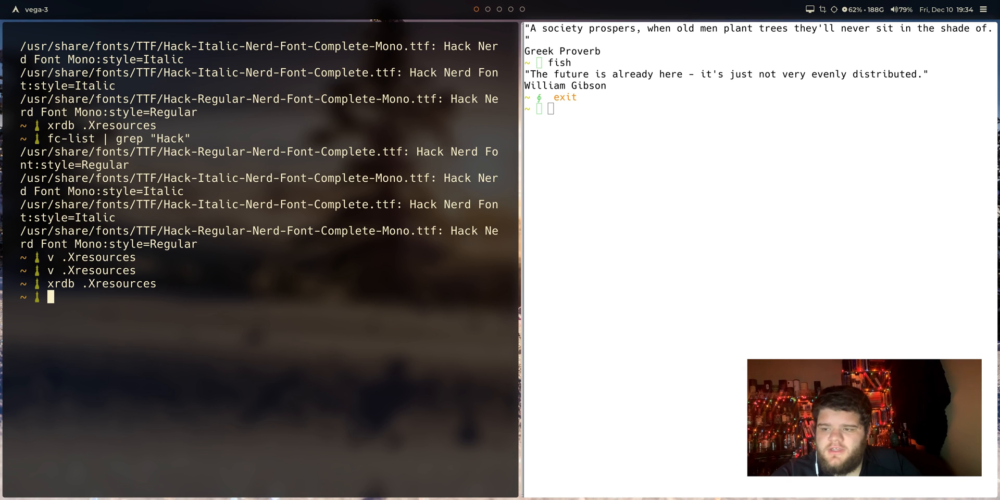
mouse_move(275, 322)
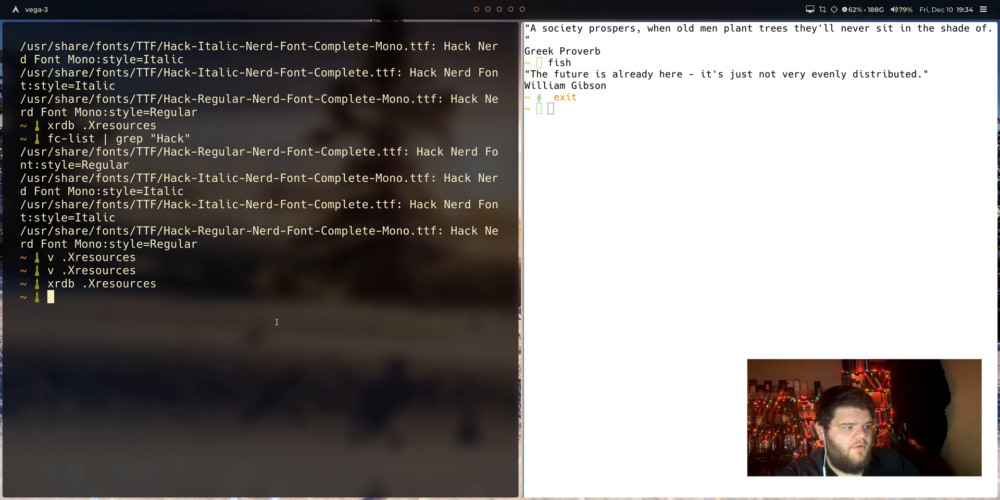
- Add a '! Colors' section with *.foreground: #000000 to .Xresources and reload it with xrdb
text(v .Xresources)
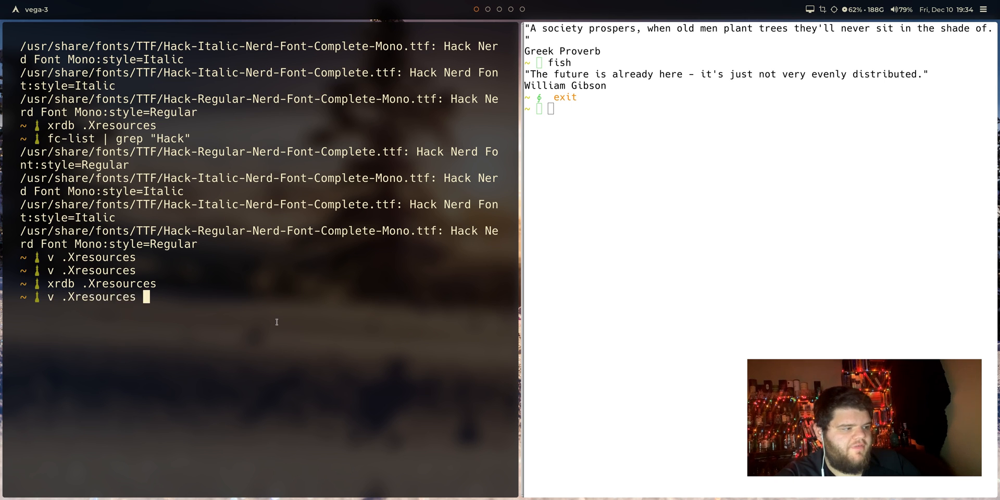
key(Return)
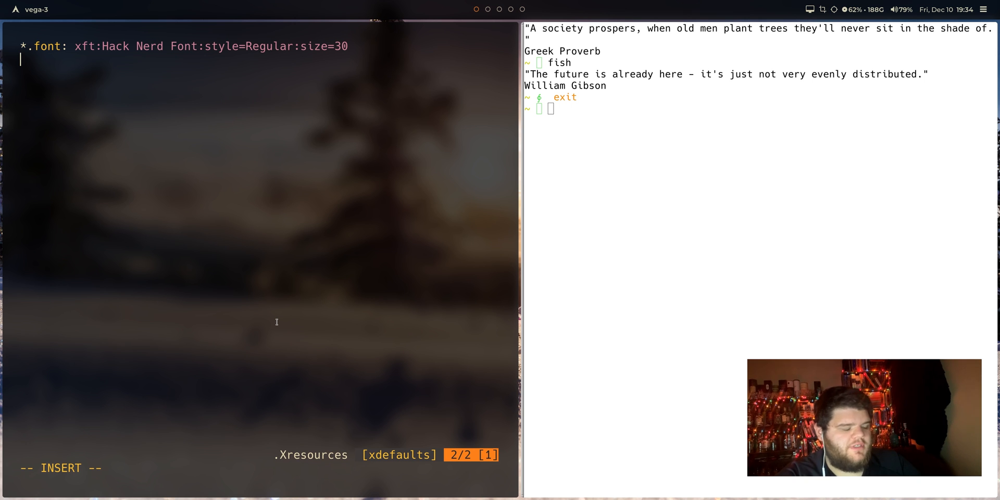
text(! Colors)
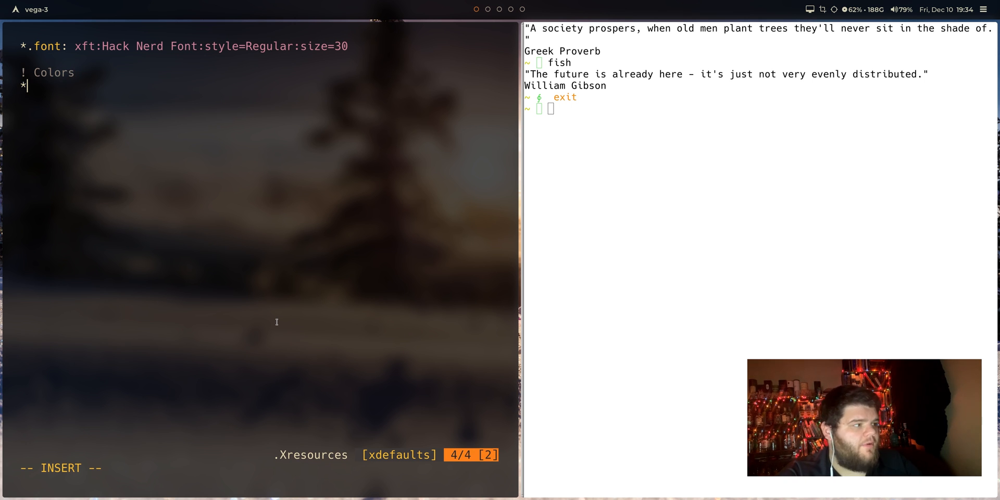
text(.fore)
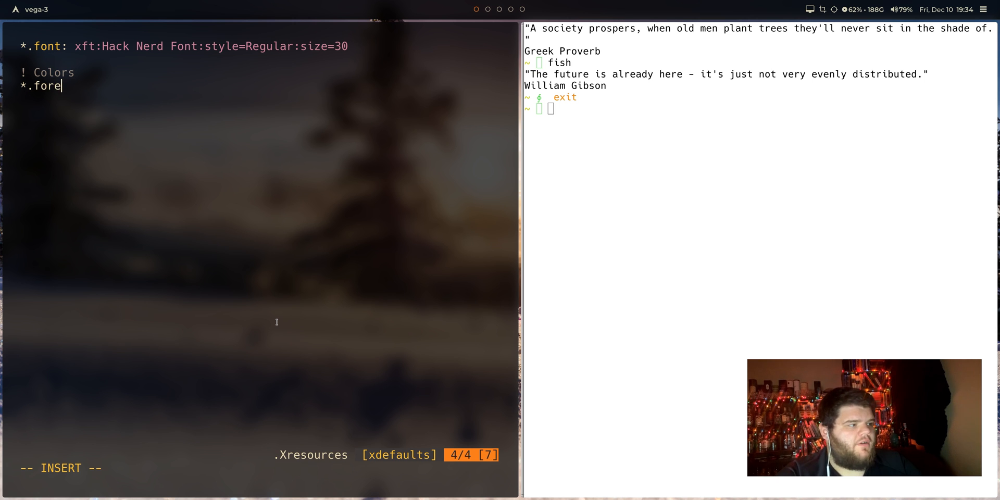
text(ground: #)
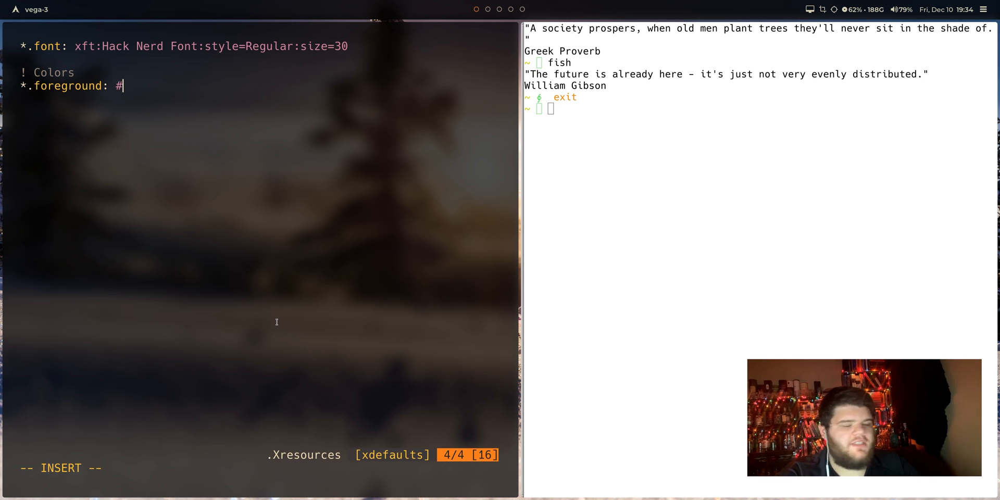
text(--)
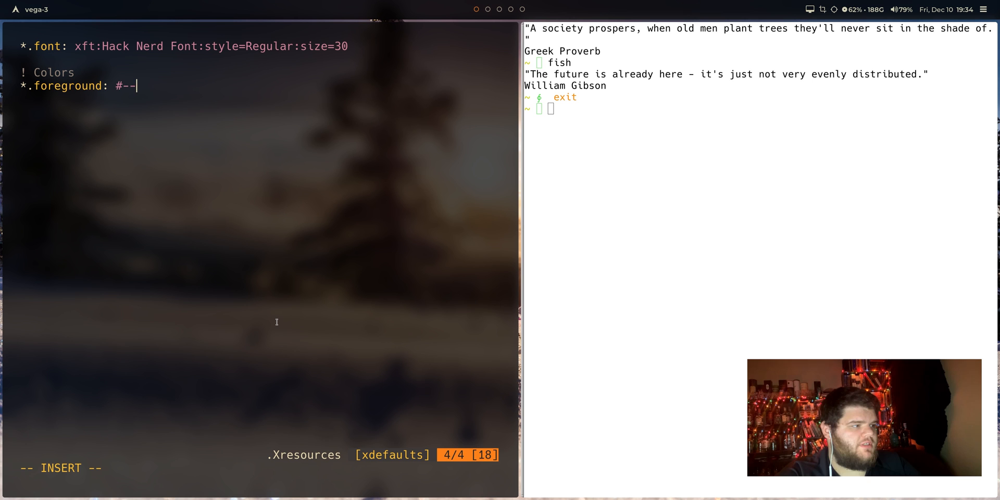
text(00000)
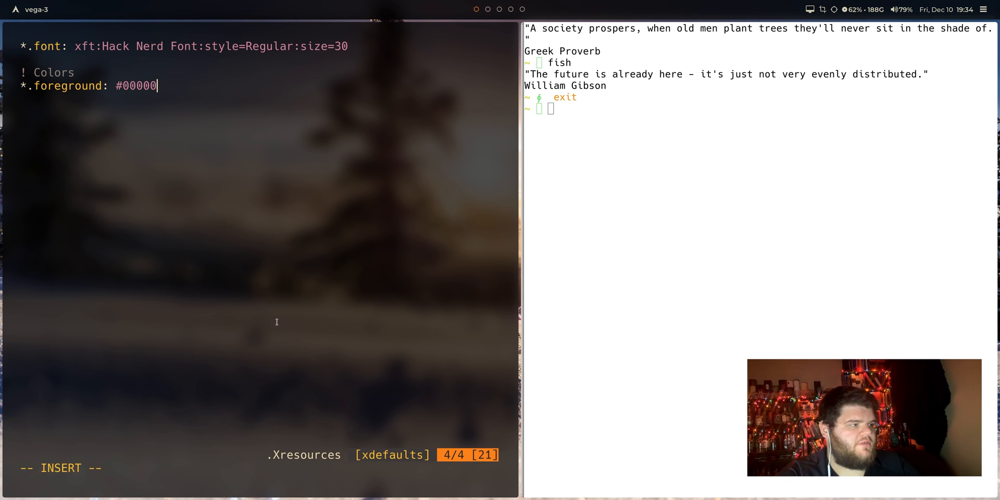
text(0)
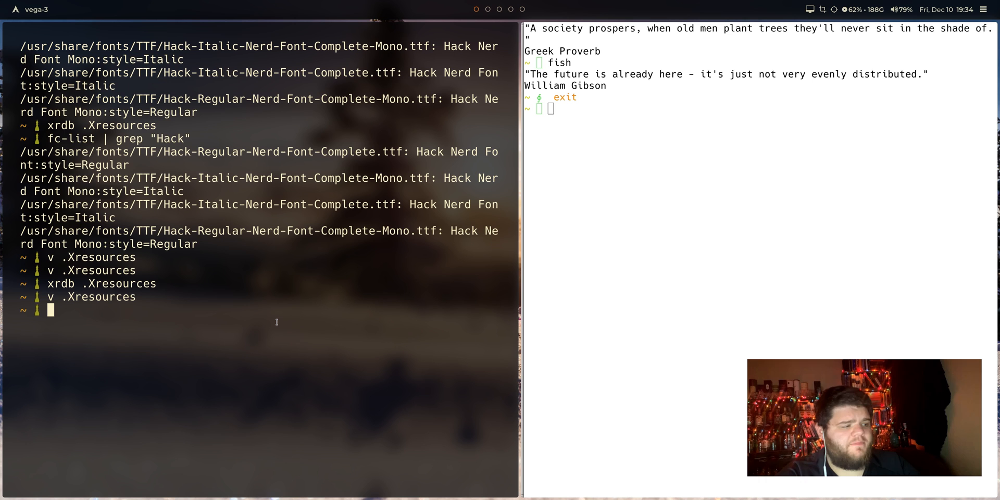
text(xrdb .Xresources)
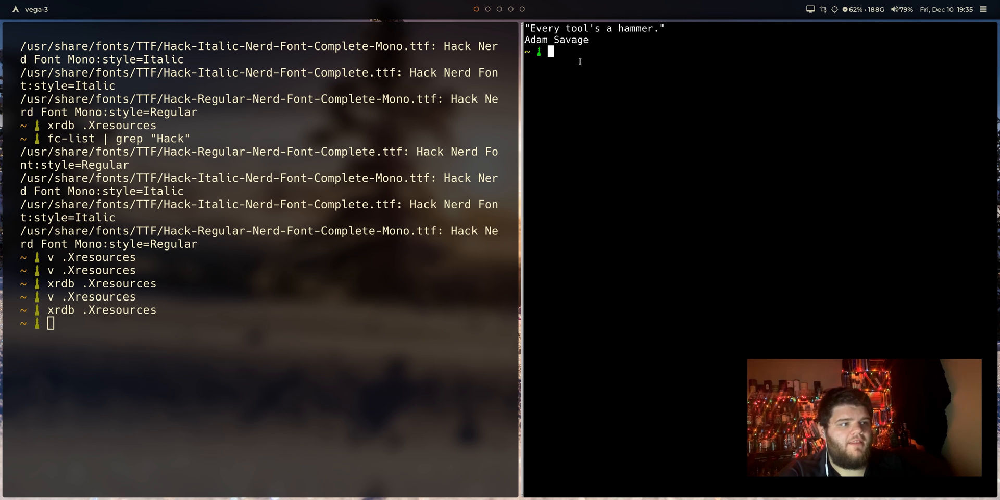
mouse_move(607, 490)
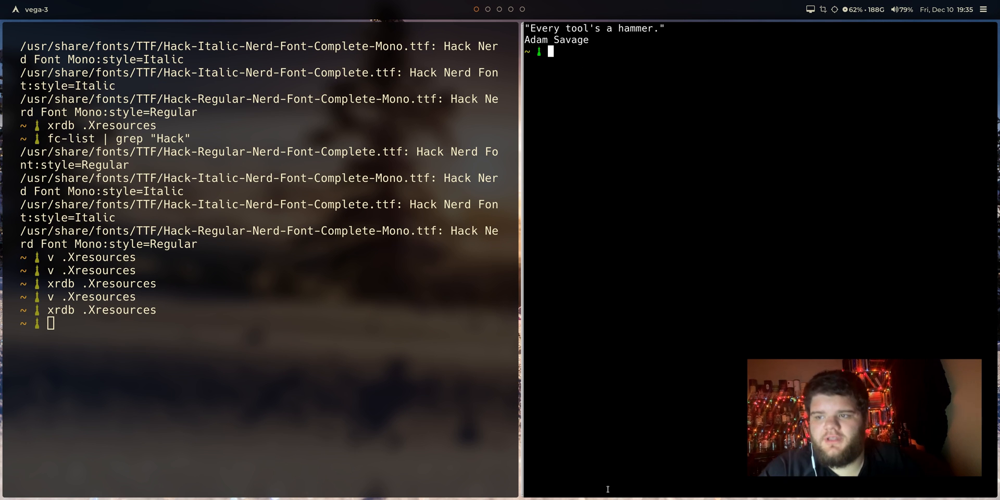
mouse_move(634, 203)
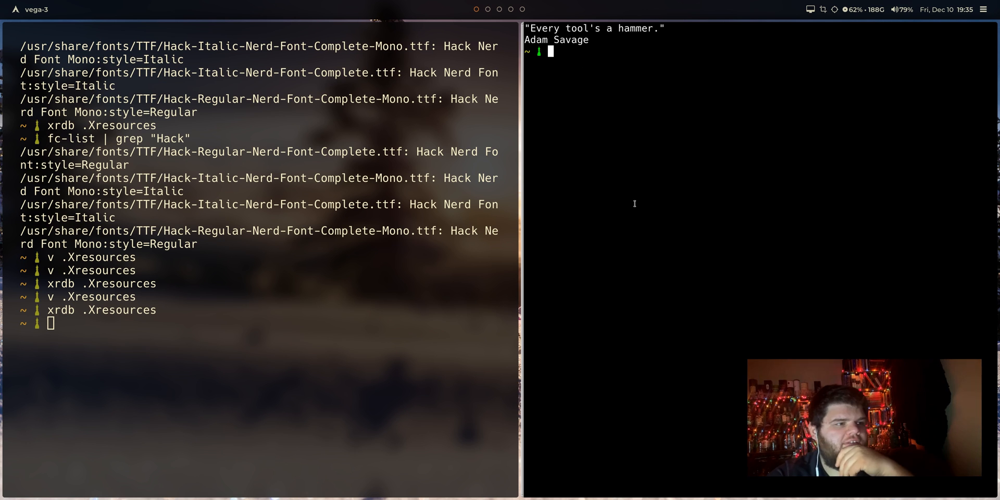
mouse_move(533, 214)
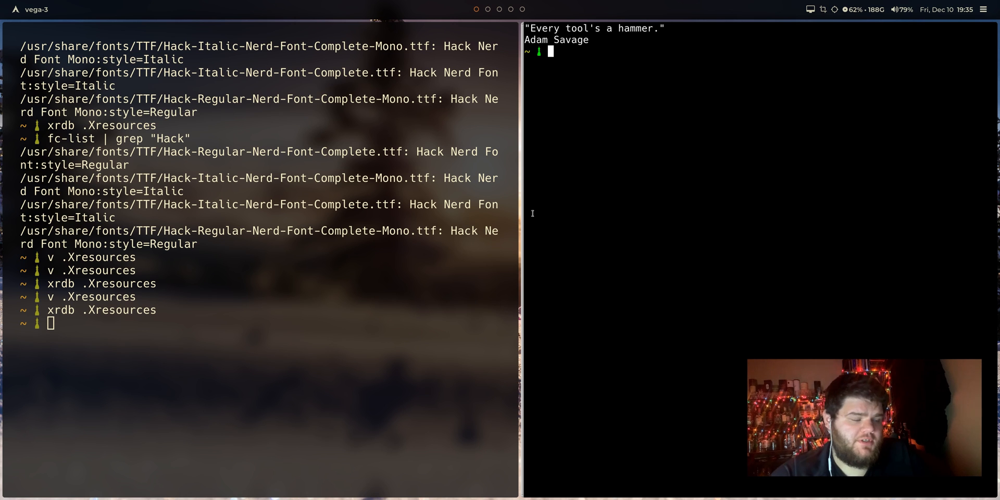
mouse_move(579, 288)
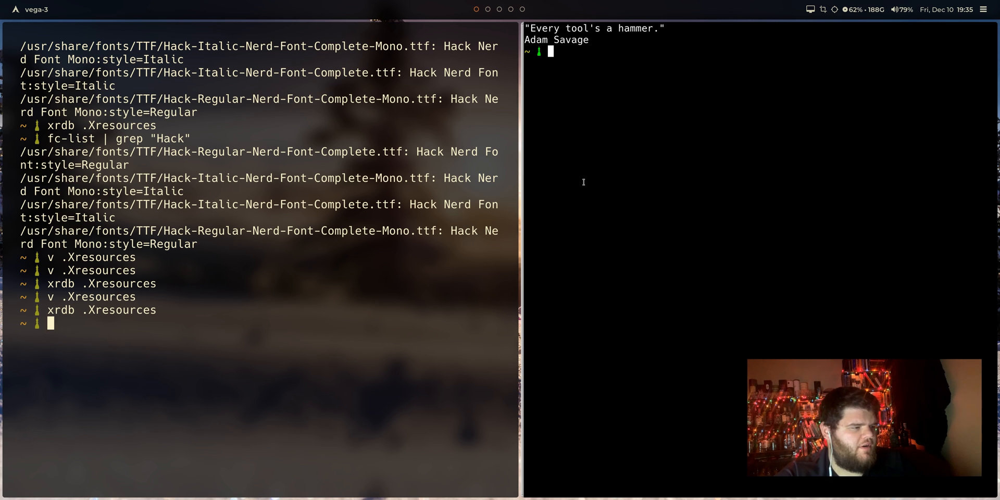
- View the kitty config for its colour palette, then reopen .Xresources in Vim
text(v)
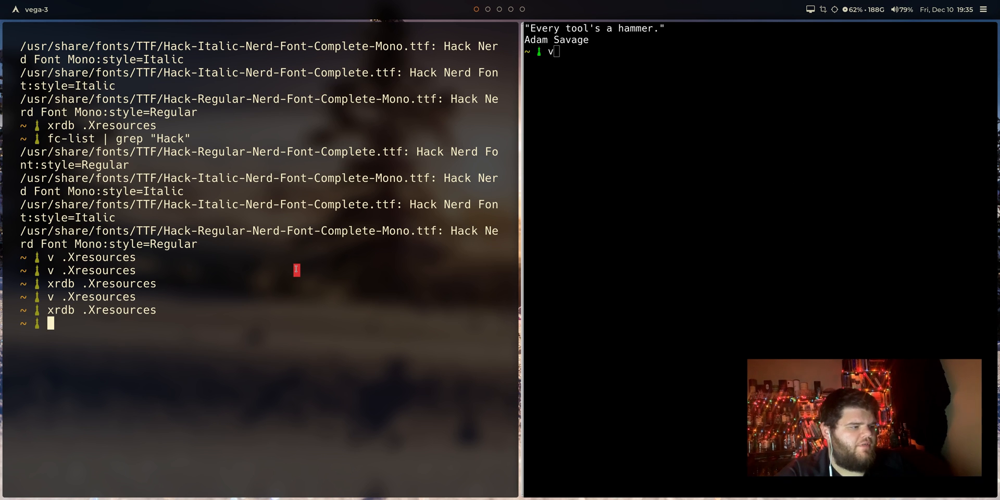
text(v .config/kitty/)
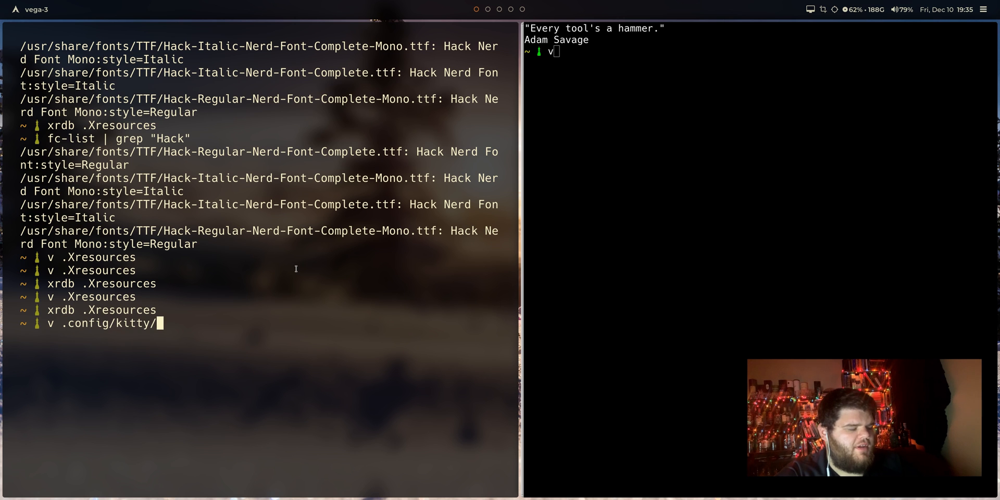
key(Return)
text(v .Xir)
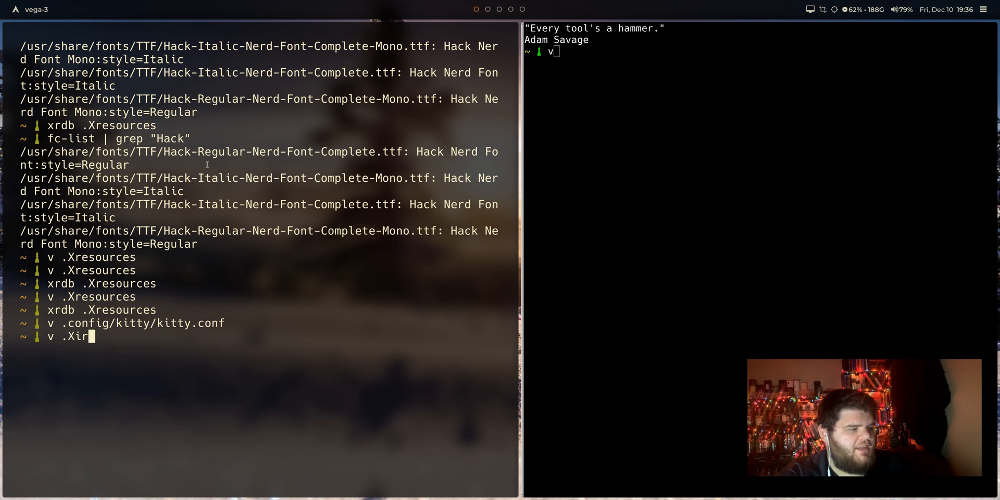
key(Return)
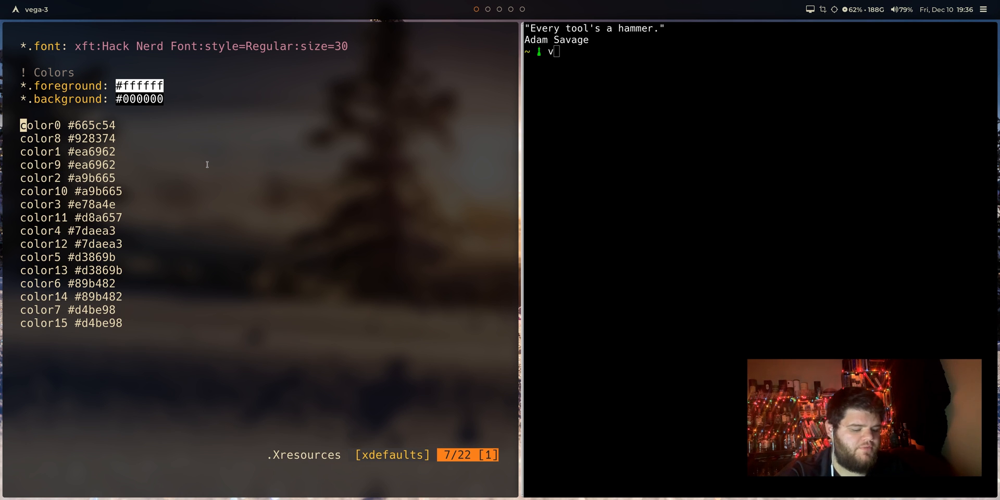
- Prefix the color0–color15 lines with '*.' using visual-block insert and save
key(ctrl+v)
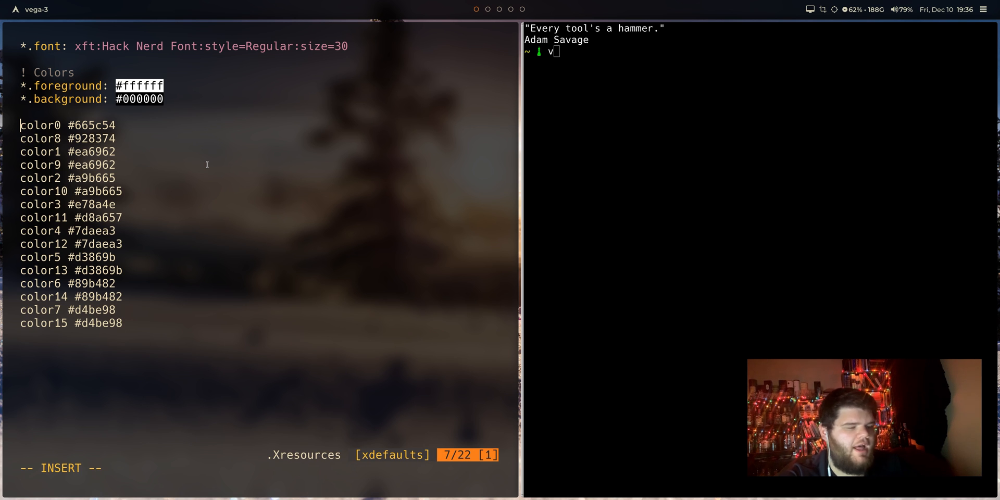
text(*)
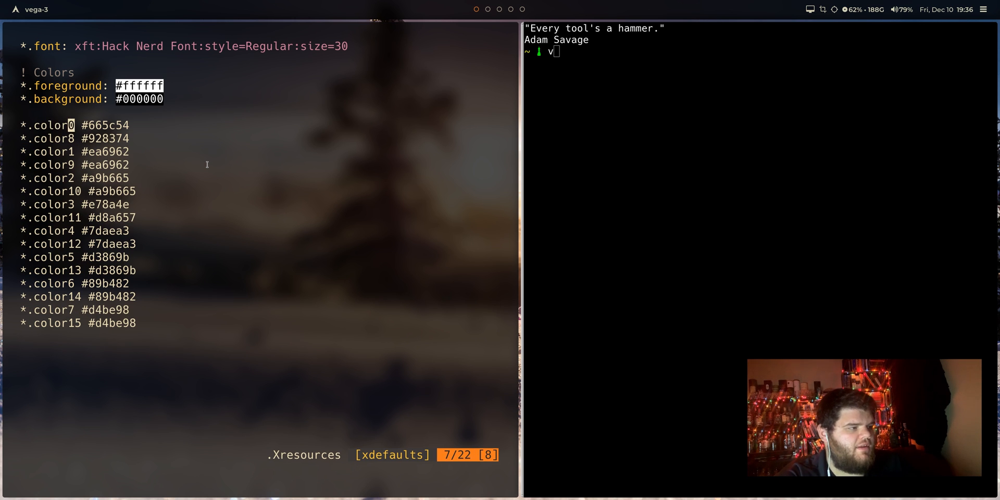
key(j)
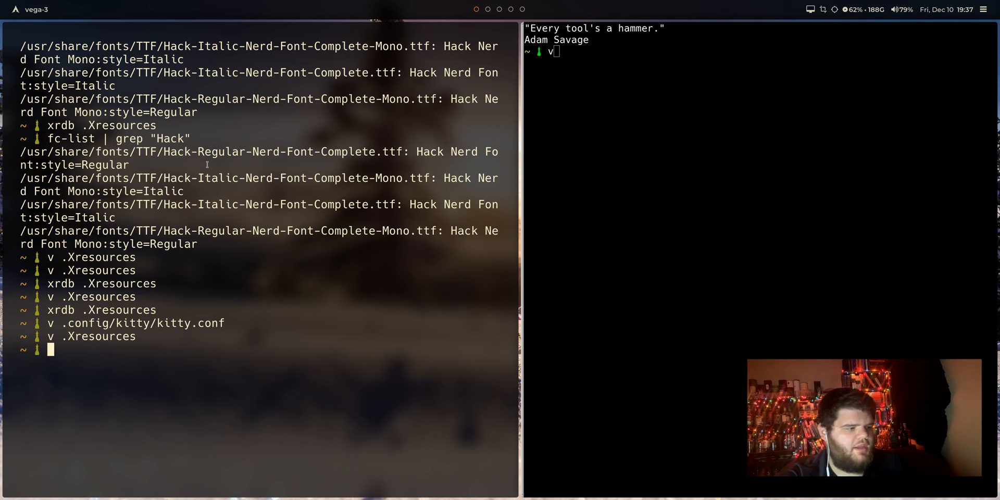
- Add *.cursorColor: #dc3232 below the background line and reload .Xresources with xrdb
text(xrdb .)
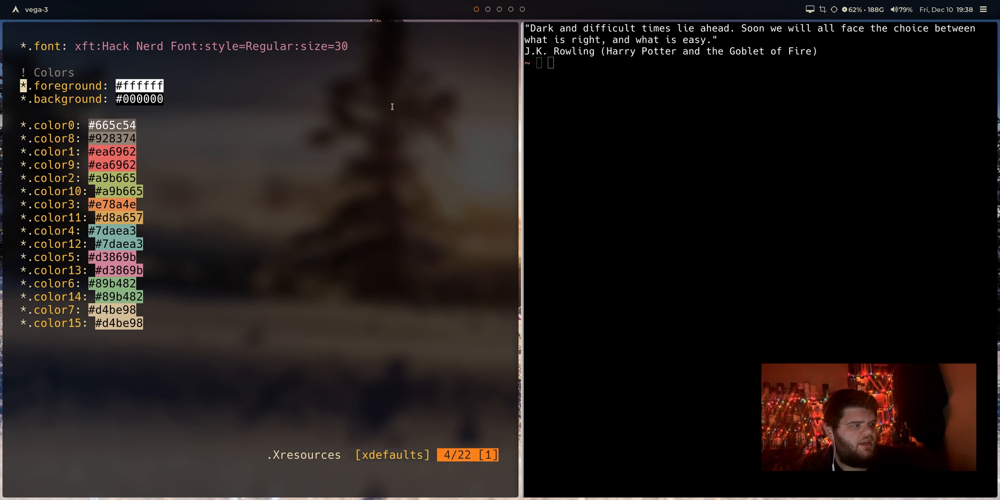
key(j)
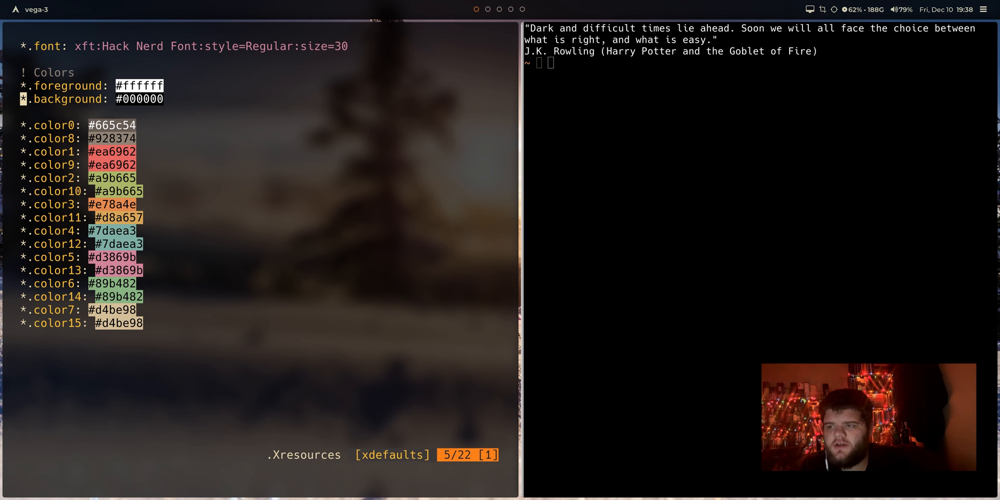
key(o)
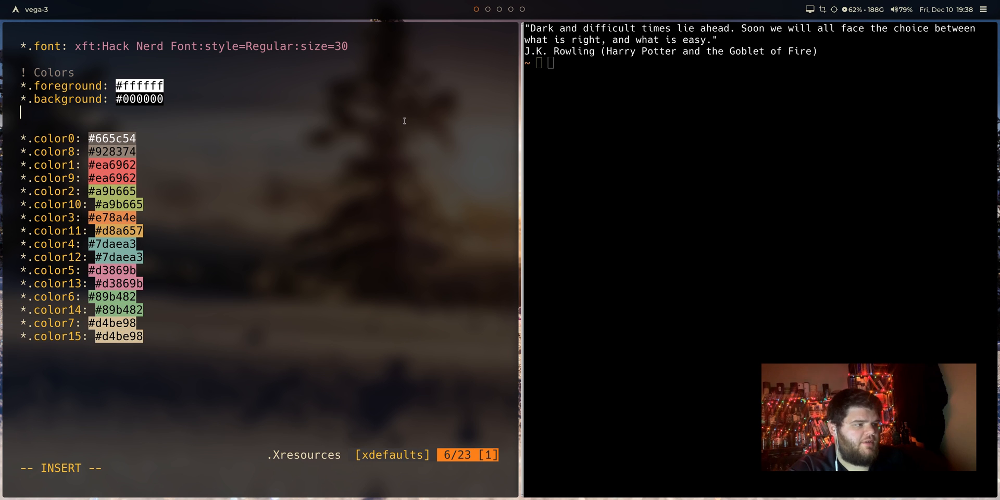
text(*.cur)
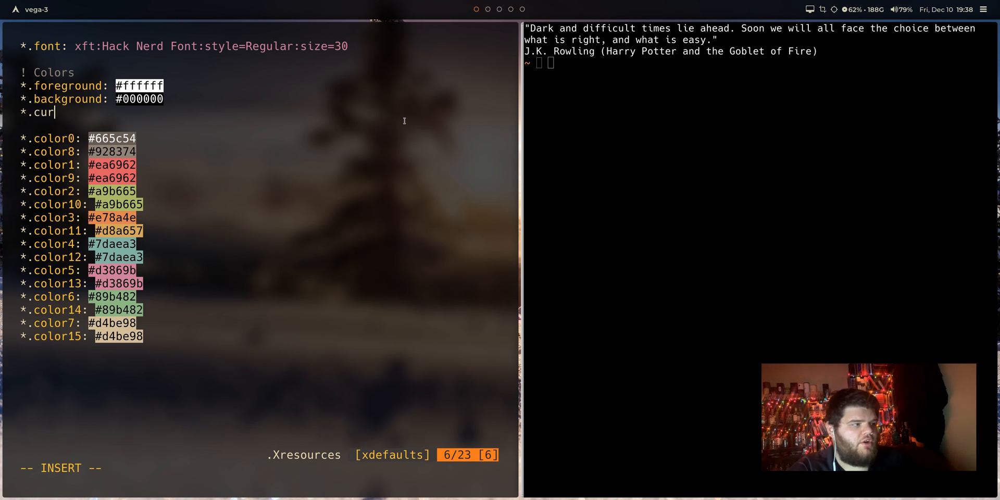
text(sorColor: #)
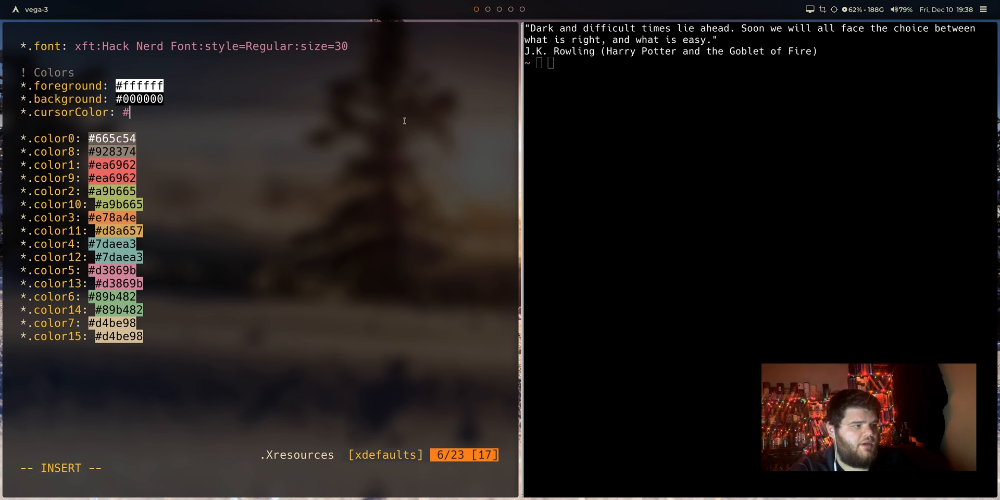
text(dc32)
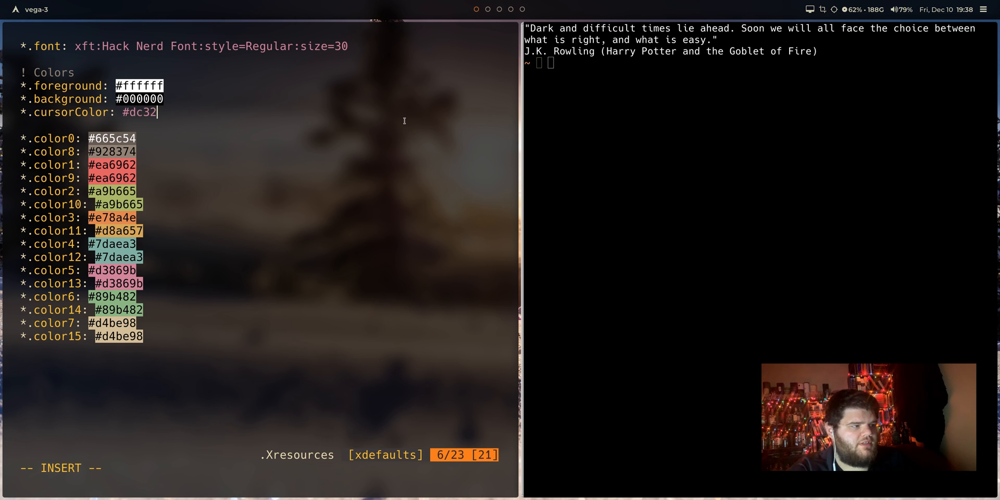
text(32)
text(xrdb)
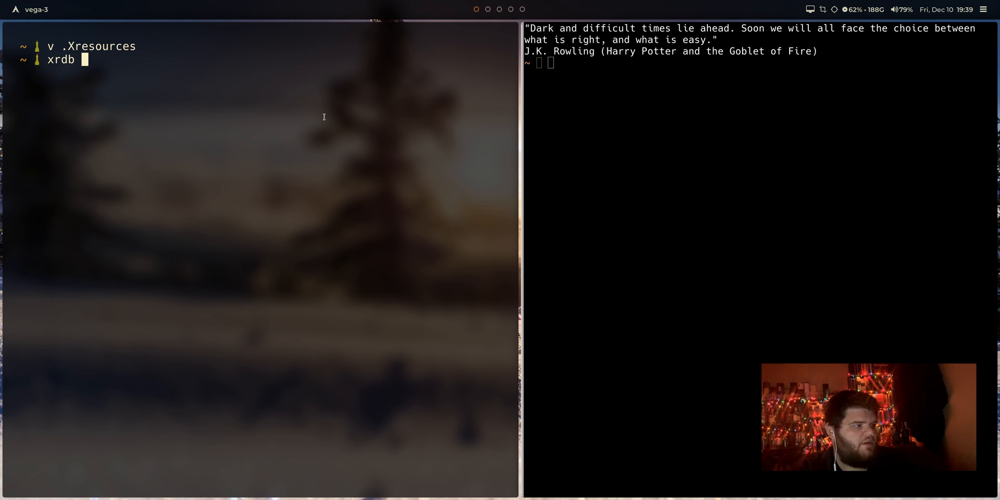
text(.Xresources)
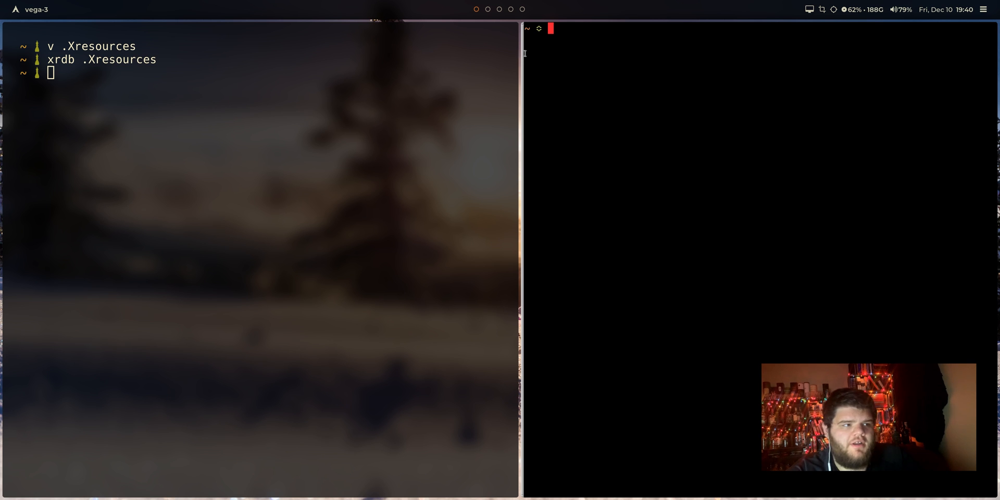
text(v)
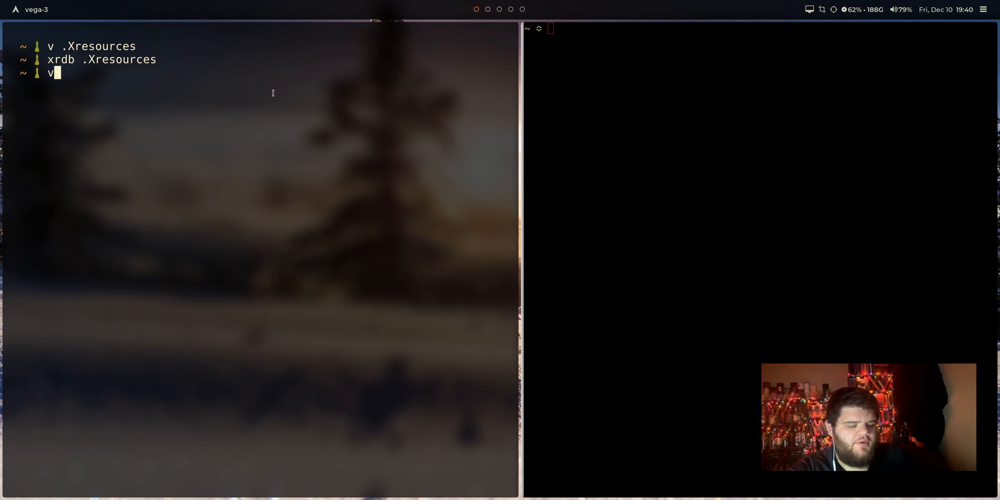
- Start a '! URxvt Settings' block with scrollBar and scrollBar_right turned off
key(Return)
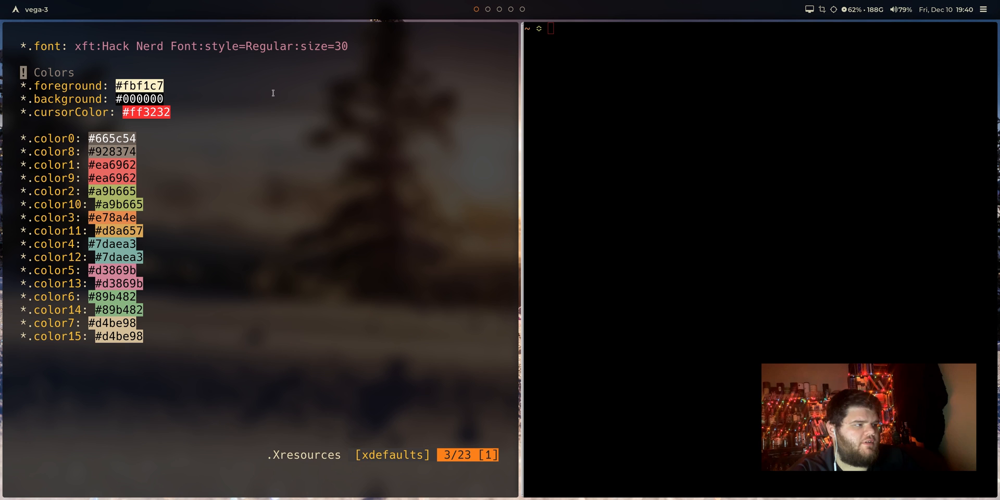
key(i)
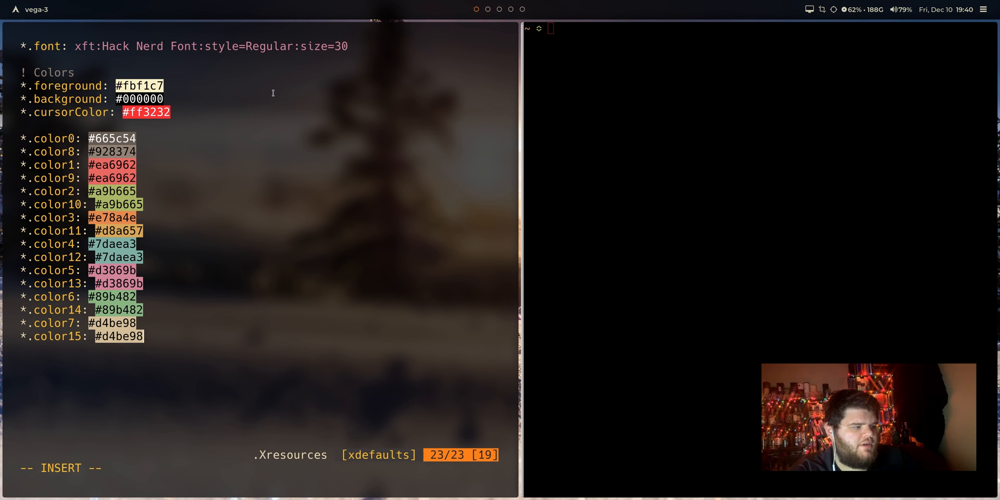
text(! Settings)
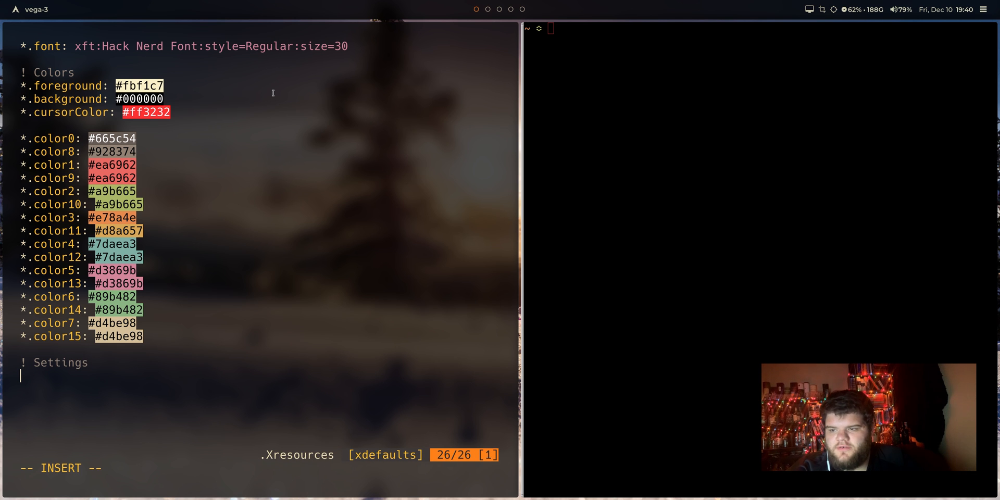
text(Urxvt.s)
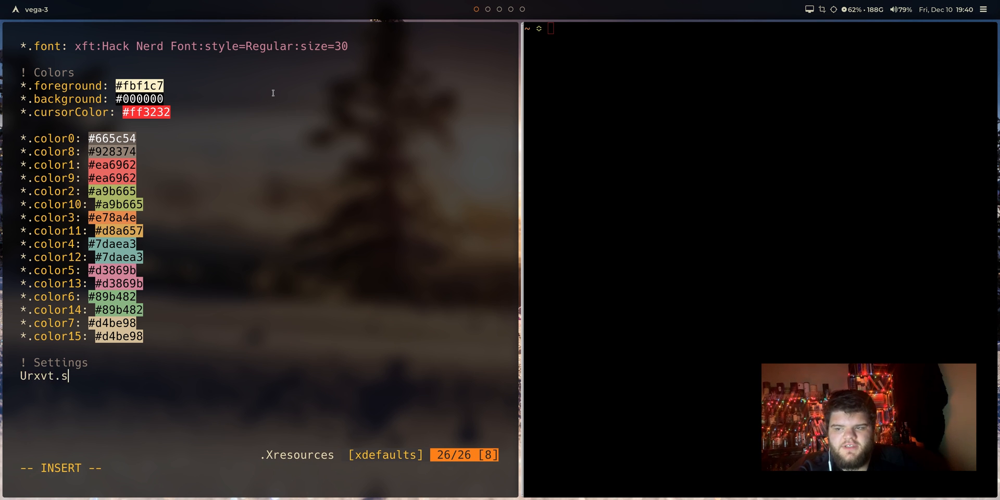
text(crollBar: false)
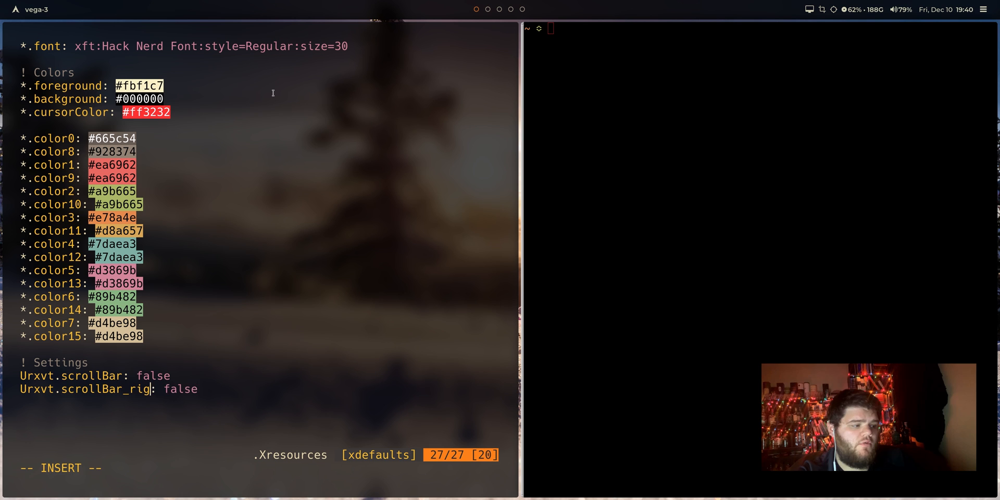
text(t)
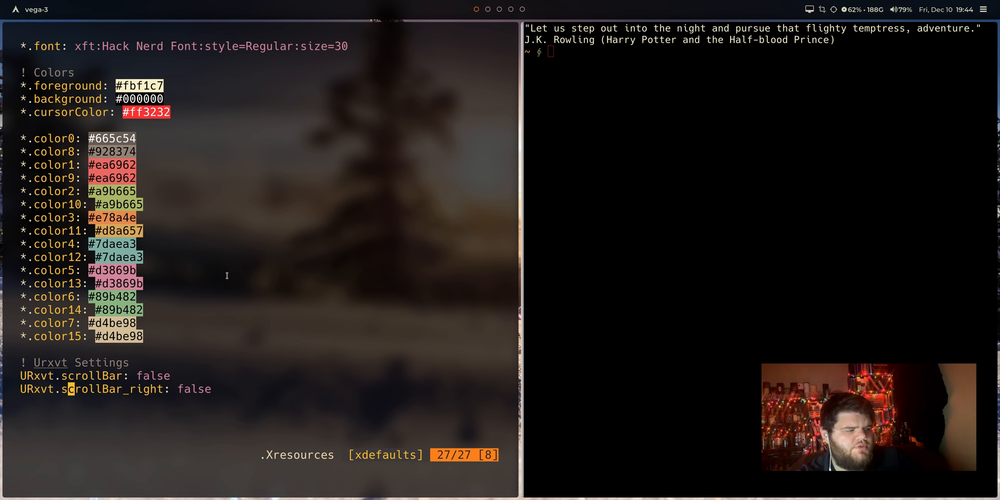
key(i)
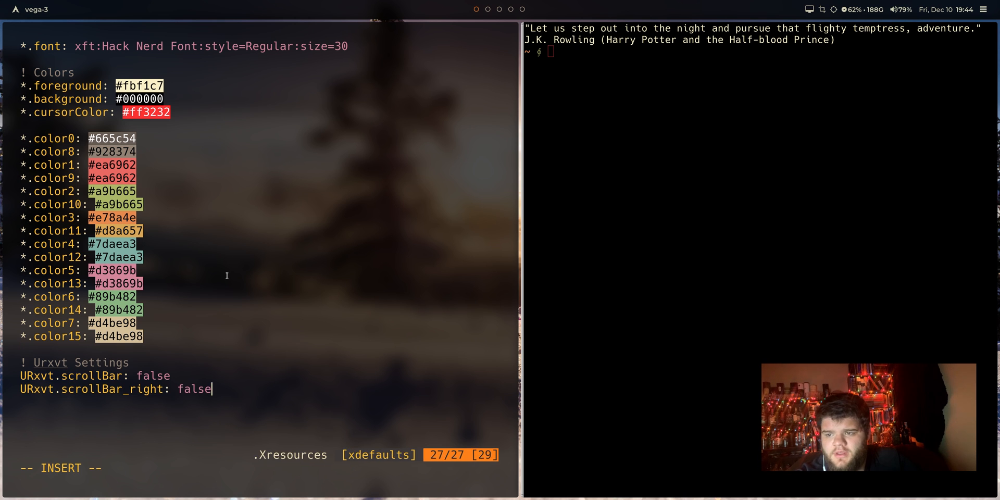
text(URxvt.)
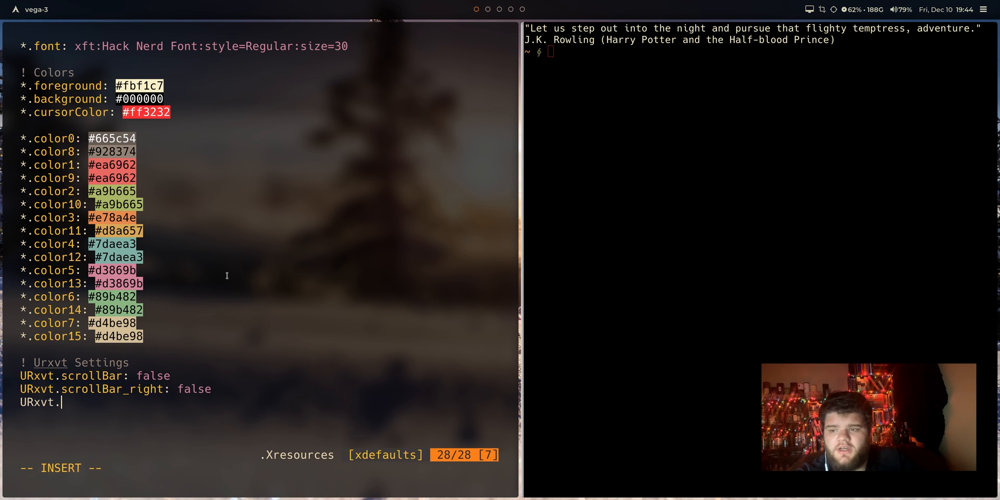
- Add depth: 30 and a 70% transparent background: [70]#000 to the URxvt settings
text(*depth)
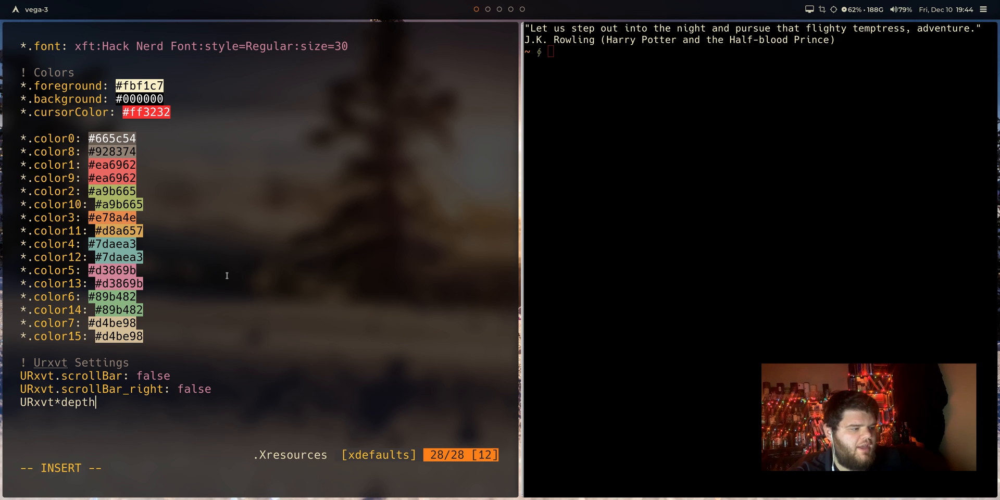
text(: 30)
text(Urxvt)
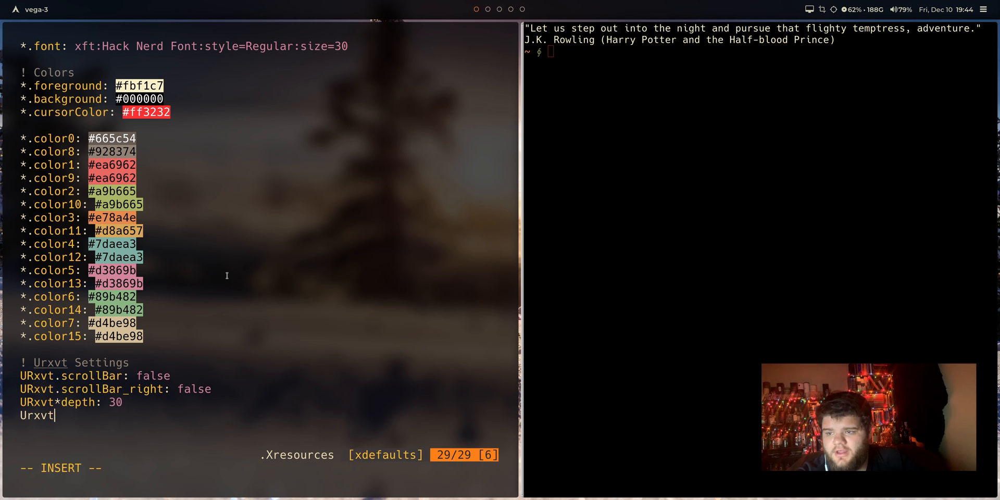
text(.background: [)
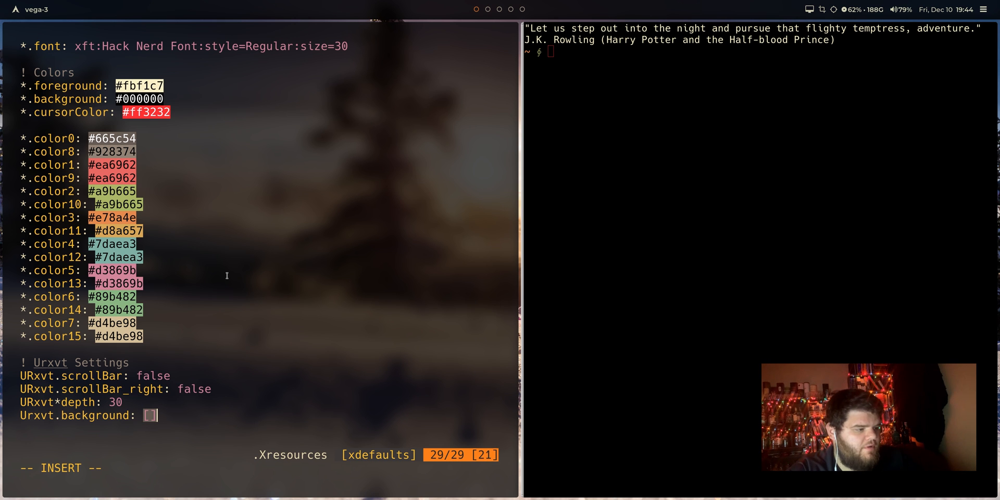
key(BackSpace)
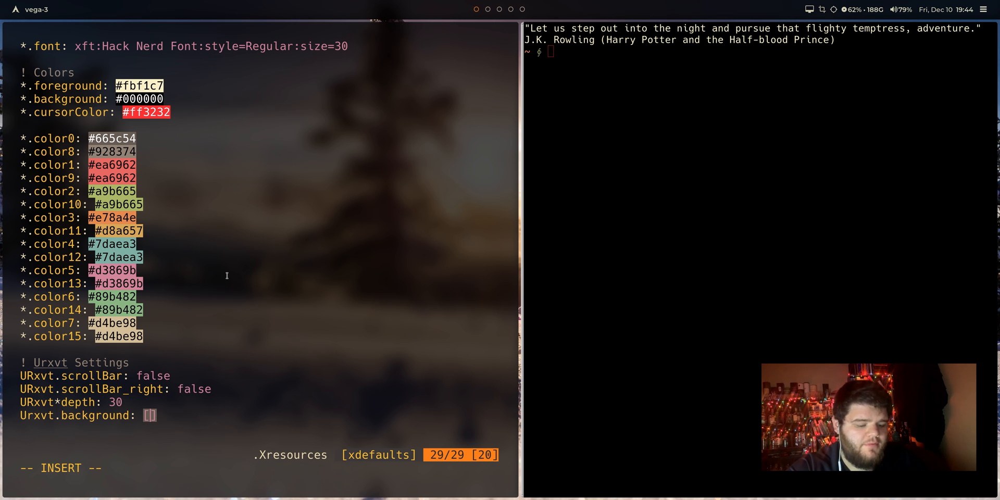
text(70)
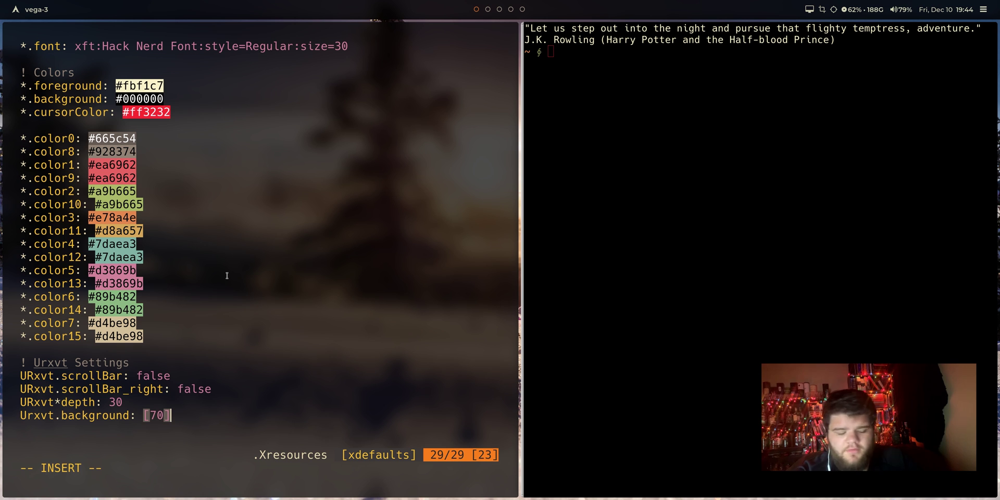
text(#000)
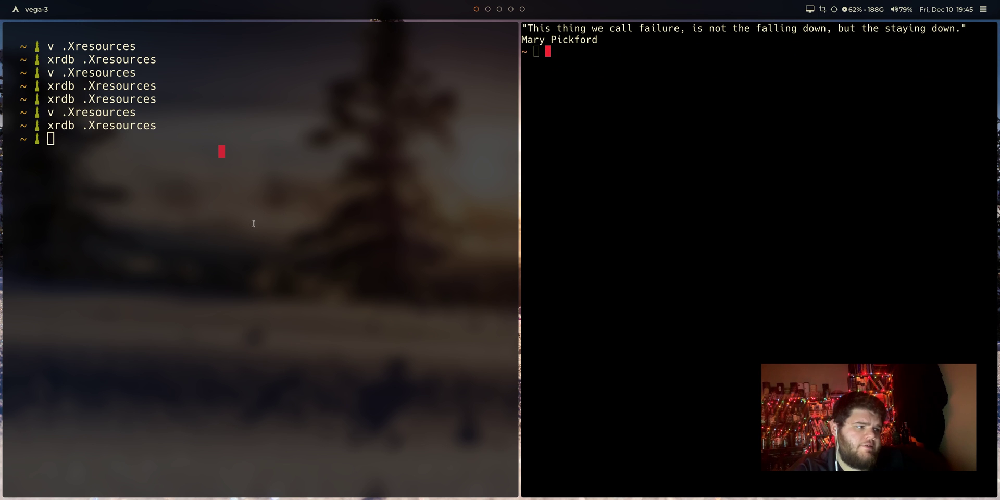
- Recall and run 'xrdb .Xresources' to reload the terminal settings
key(Return)
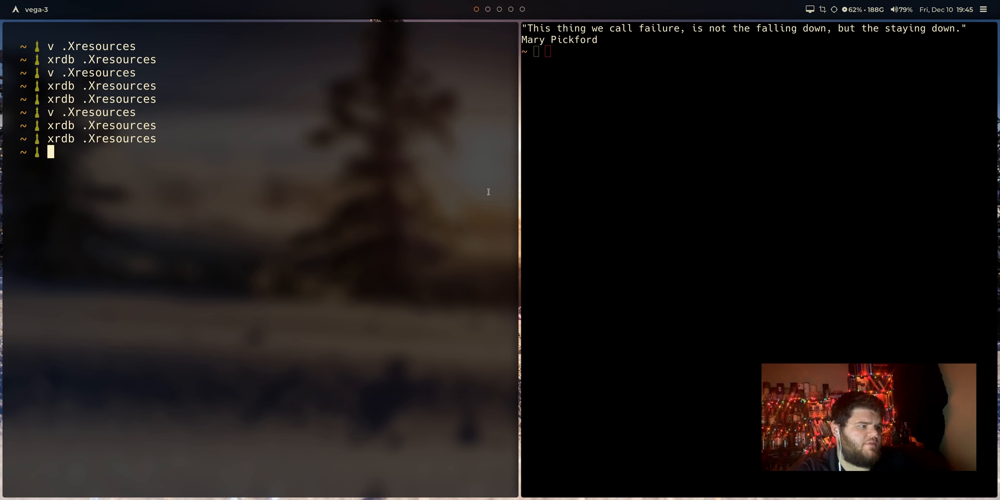
key(Return)
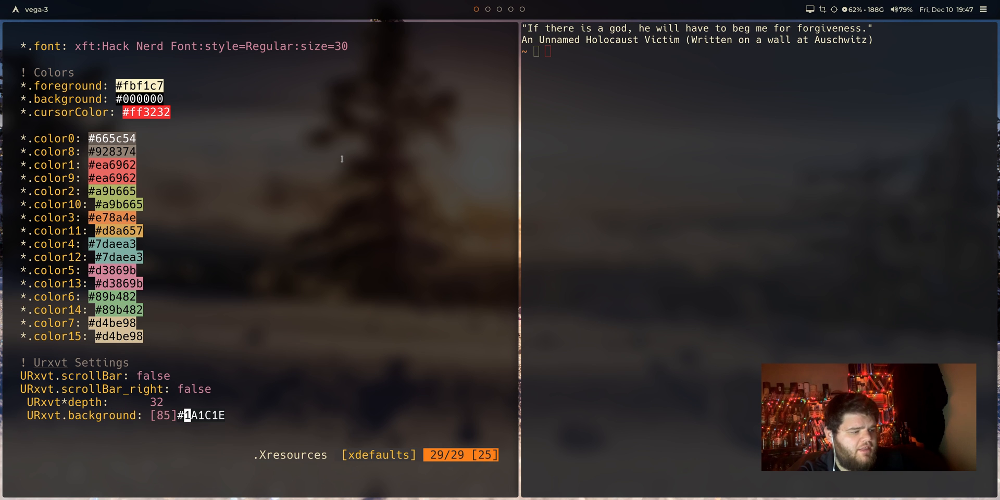
- Set URxvt.background to #000000, save the file and run 'xrdb .Xresources'
text(000000)
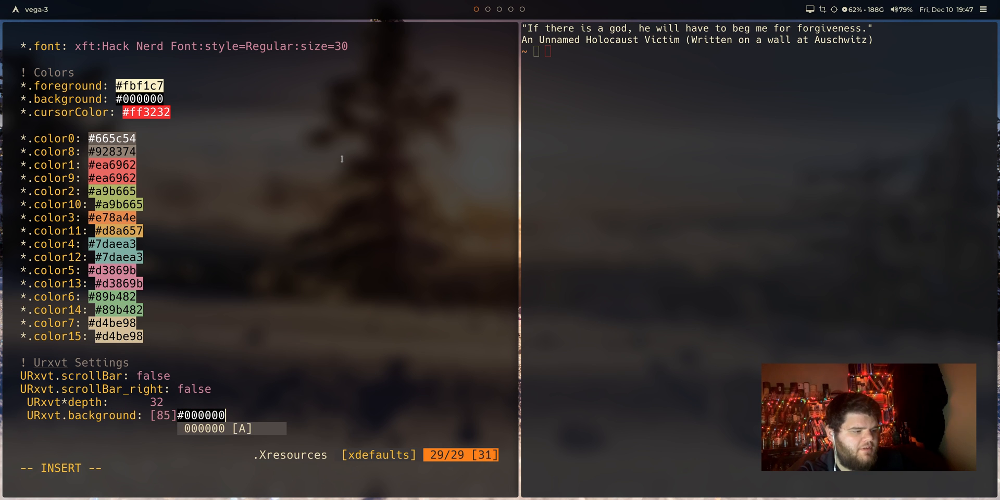
key(Escape)
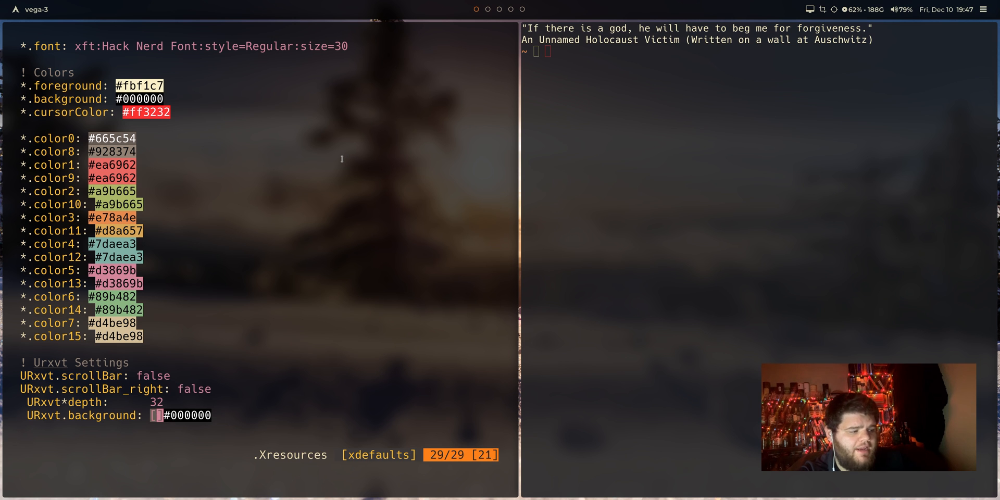
key(i)
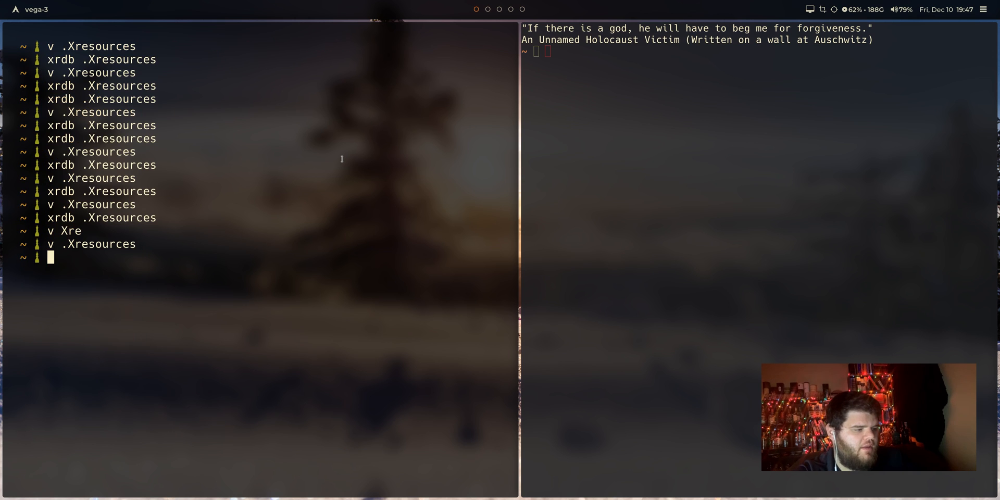
text(xrdb .Xresources)
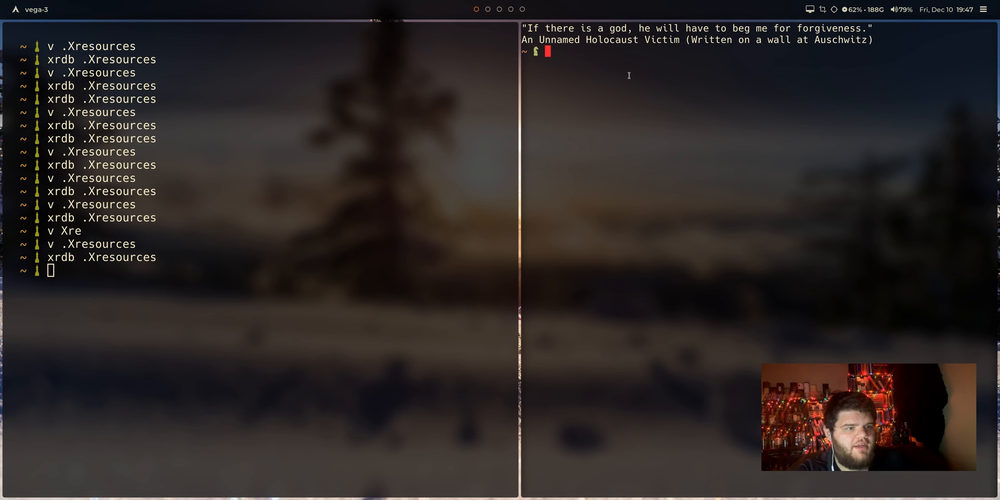
mouse_move(334, 210)
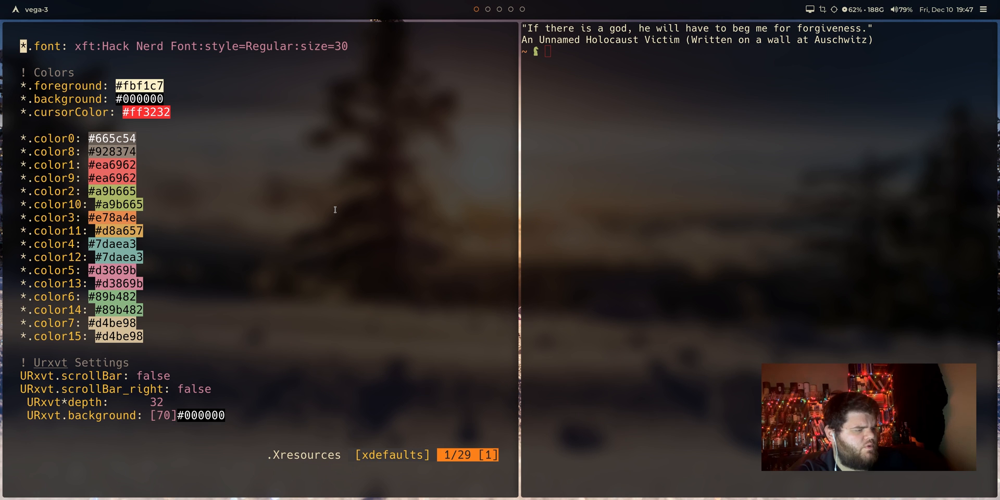
- Change URxvt*depth on line 23 to 30 and save .Xresources
key(i)
text(80)
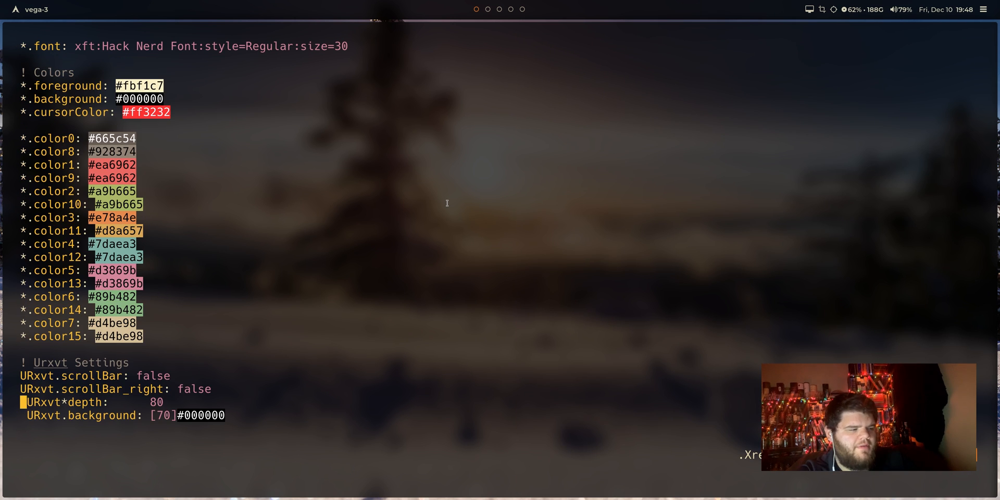
text(23)
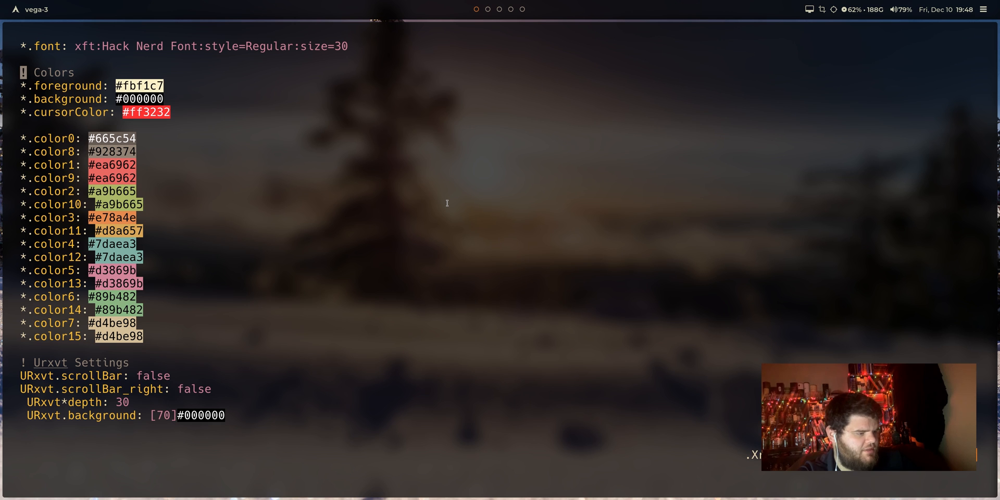
key(i)
text(v)
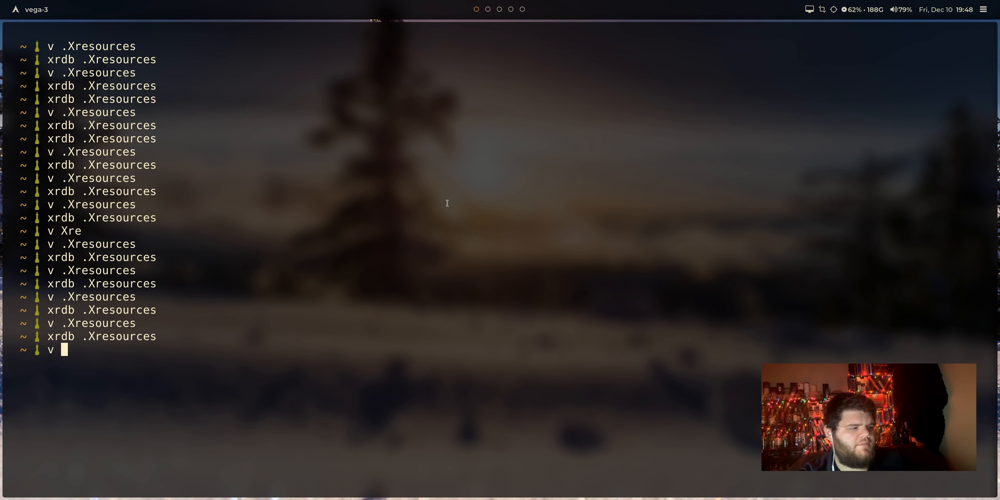
- Reload the resources with xrdb and reopen .Xresources in a fresh terminal
key(Return)
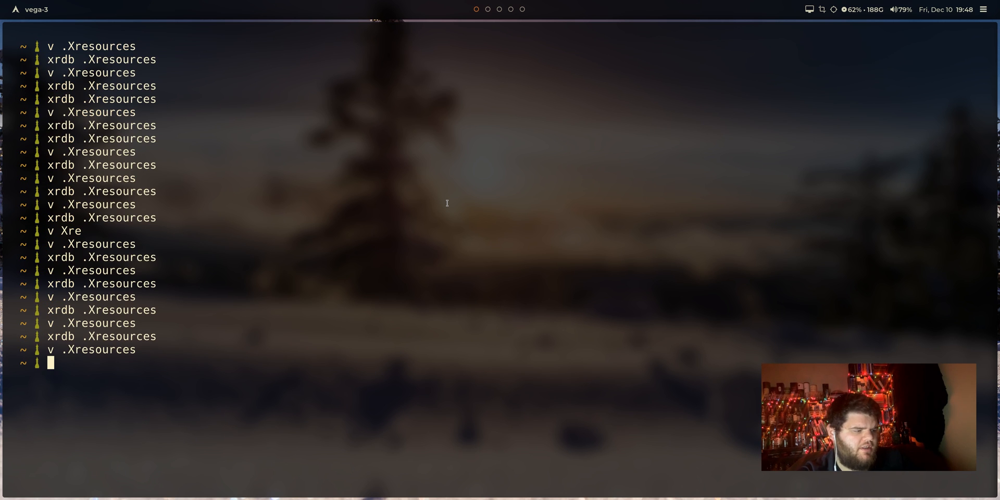
text(v .Xresources)
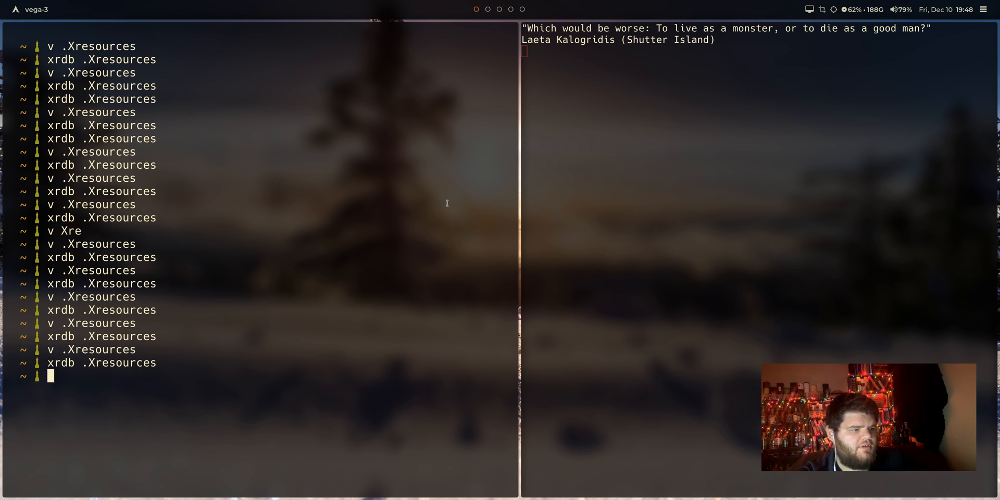
text(z)
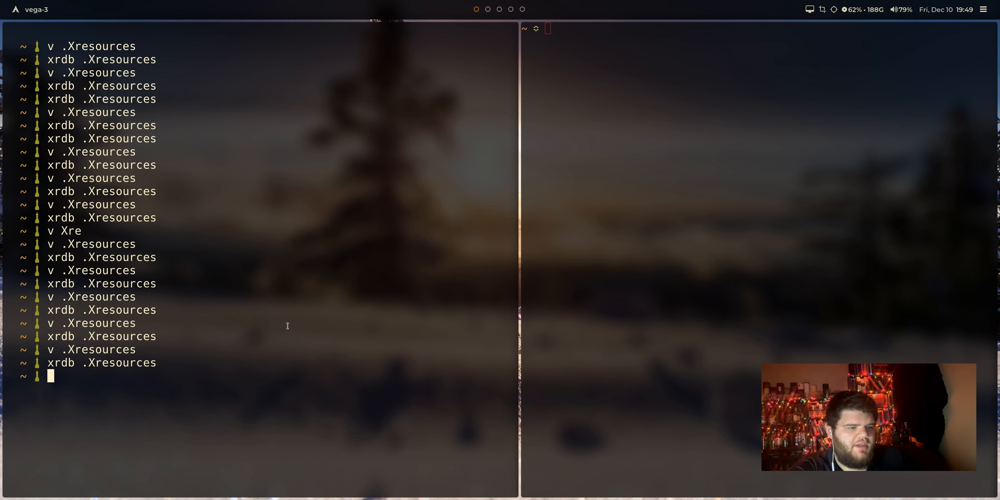
- Add a 'URxvt*internalBorder: 25' line after the background setting in .Xresources
text(v .)
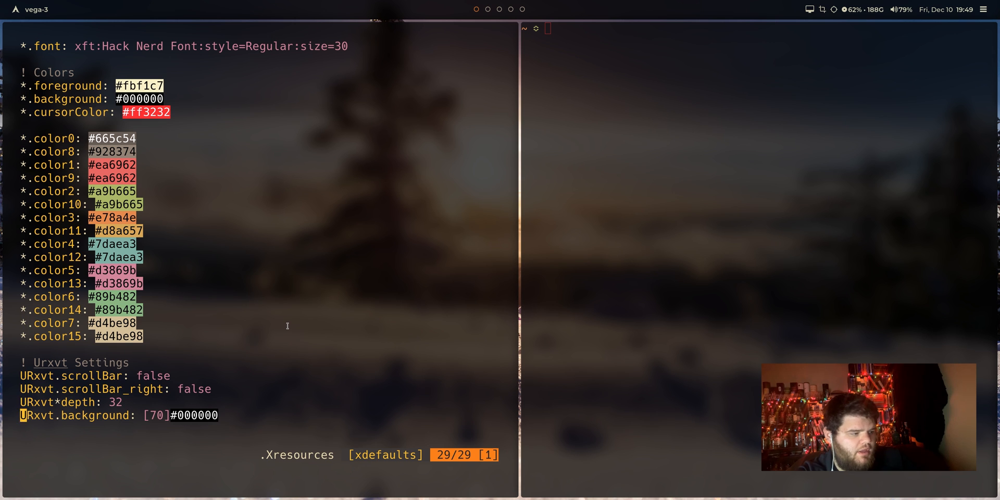
key(o)
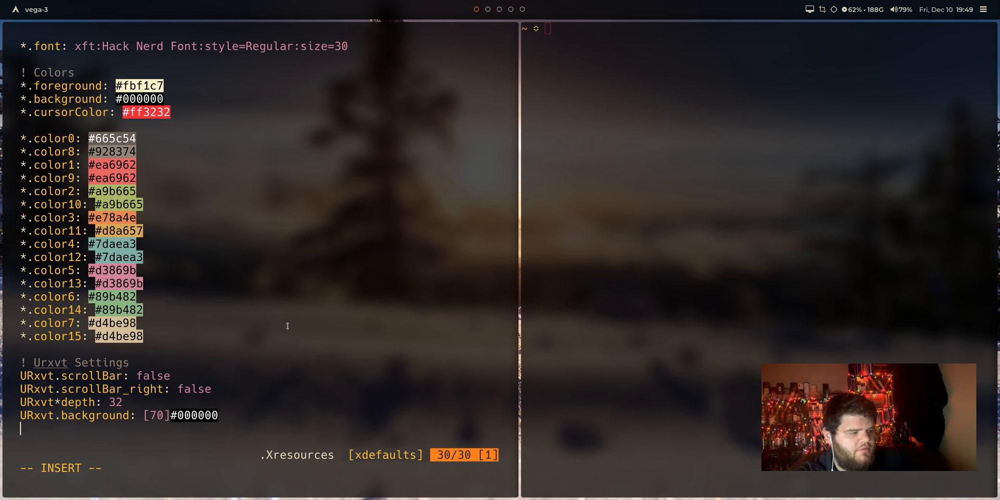
text(Urxvt&*)
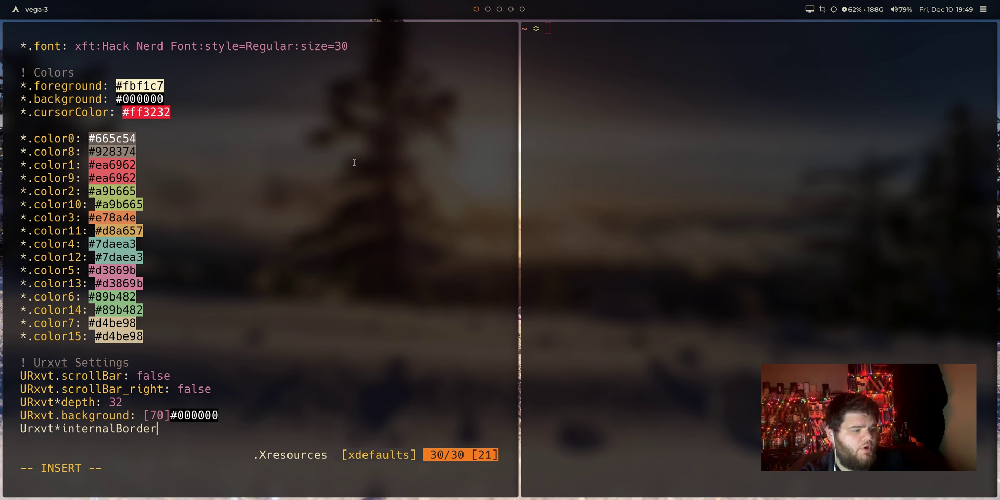
text(: 25)
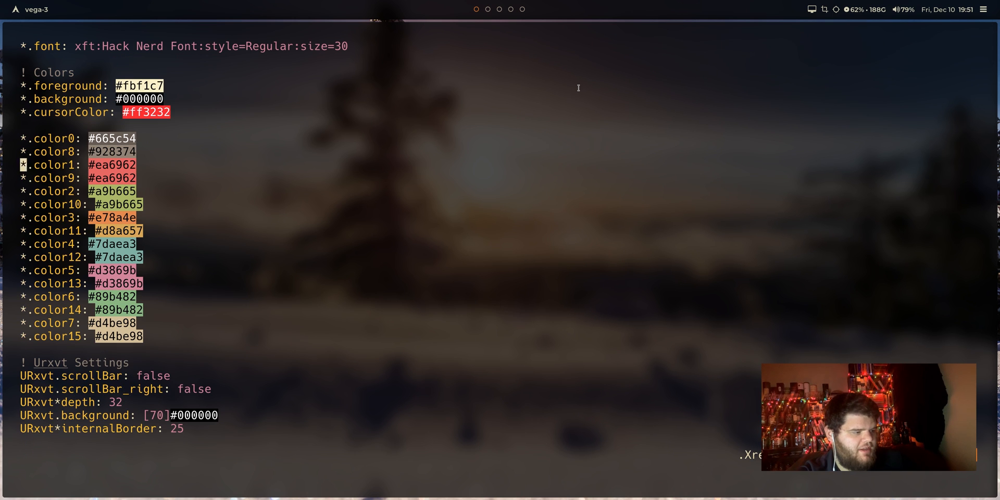
- Raise the internalBorder value to 50 and save the file
key(i)
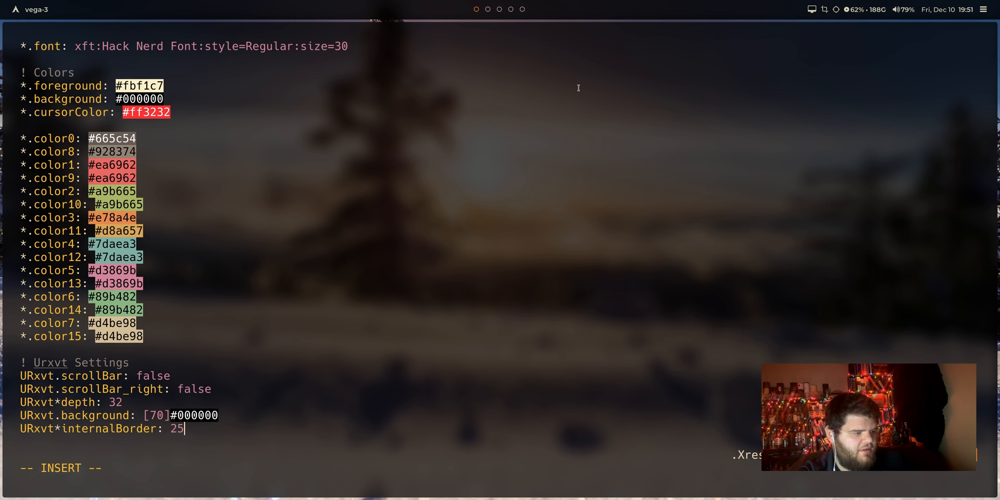
text(50)
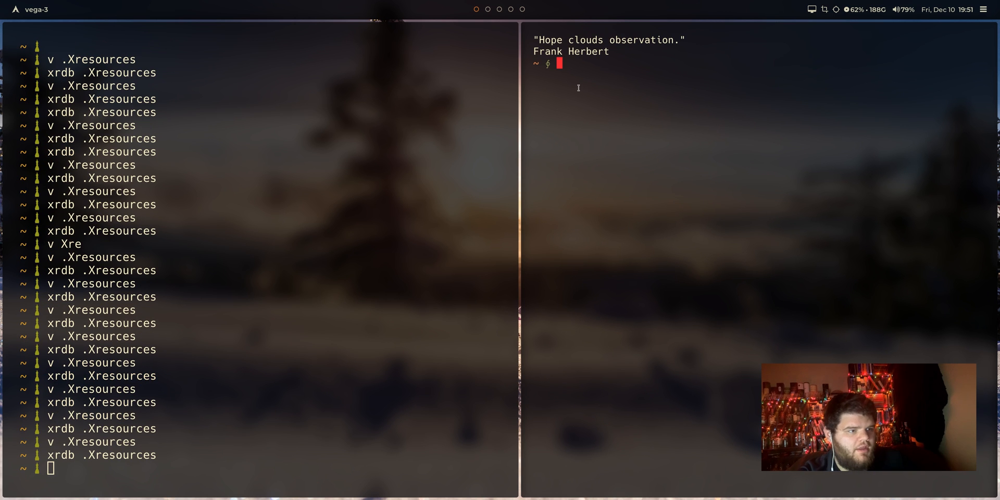
mouse_move(570, 134)
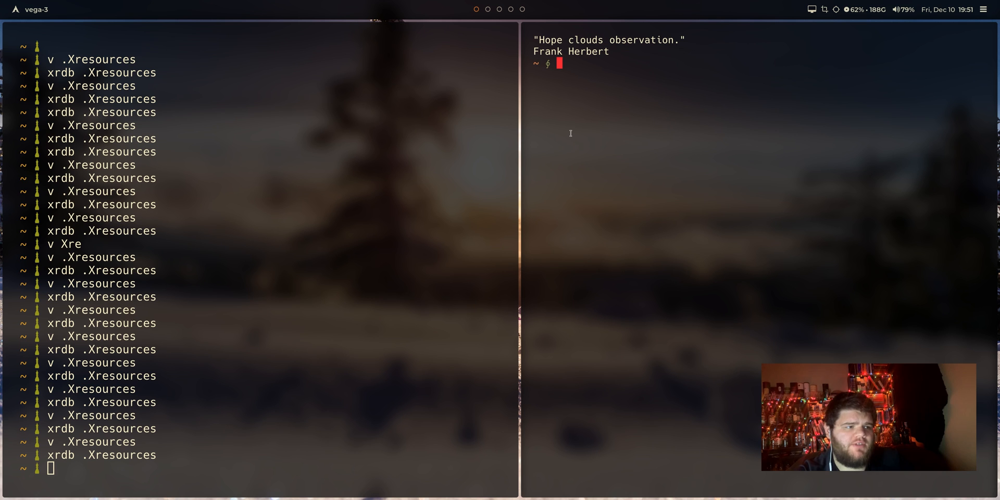
mouse_move(532, 212)
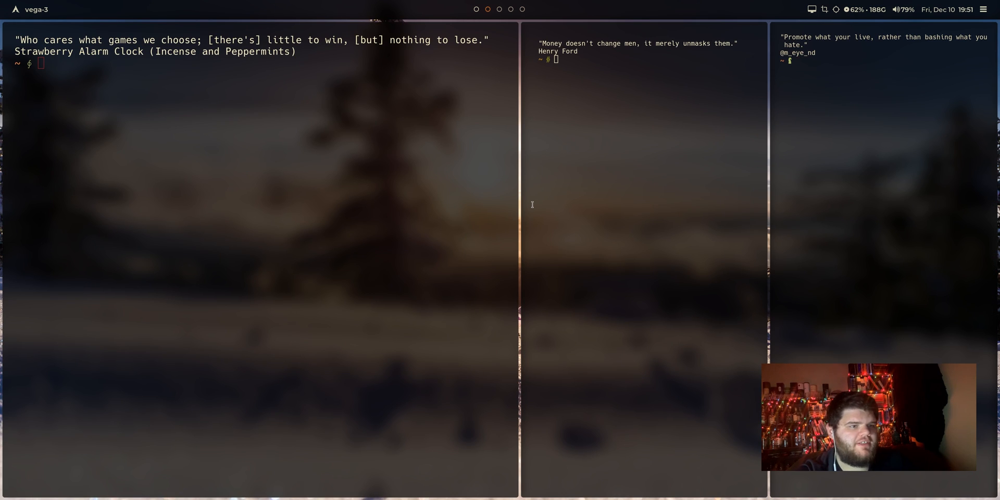
mouse_move(264, 111)
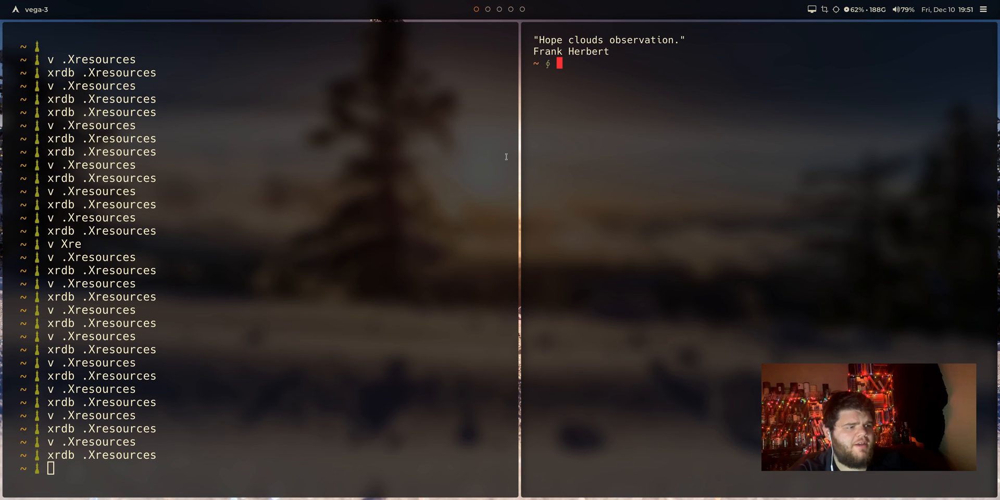
mouse_move(176, 168)
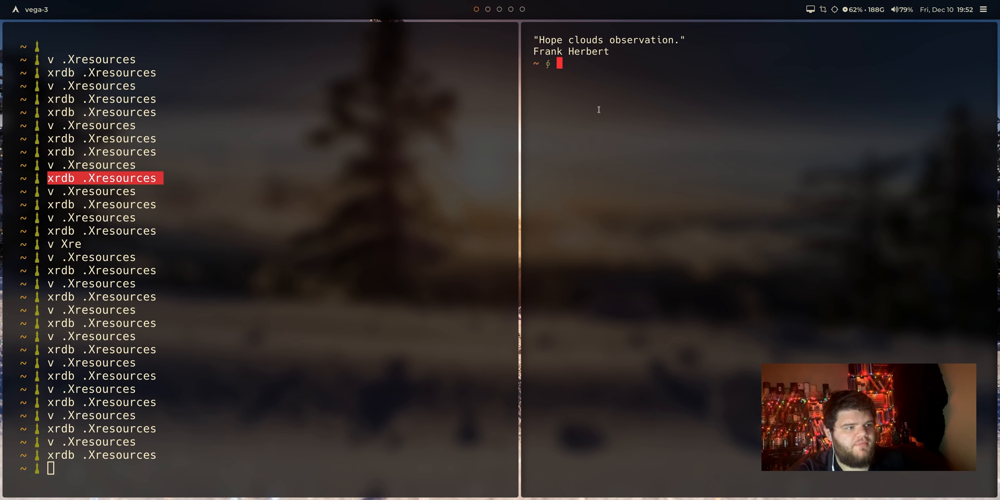
mouse_move(684, 172)
text(^V^V^V^V)
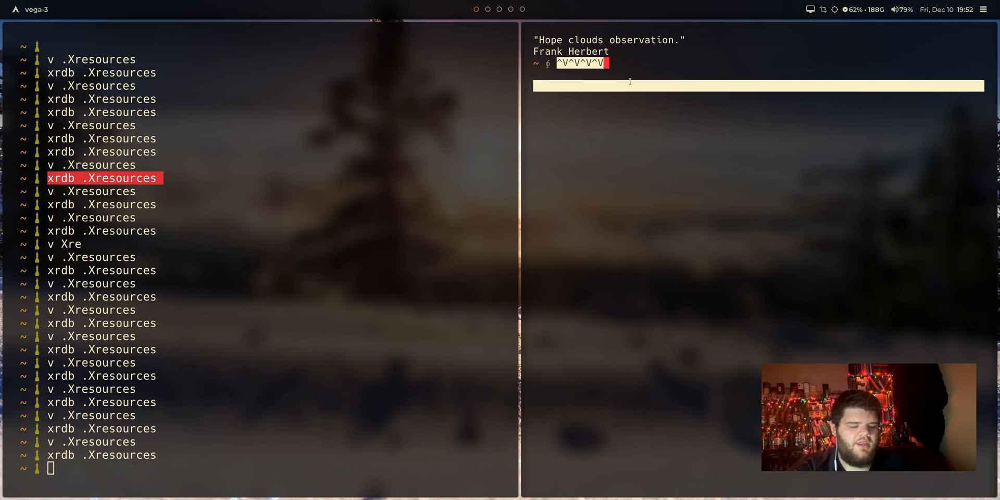
- Add urxvt.iso14755: false plus paste_clipboard and selection_to_clipboard keysym lines, aligned with single spaces
key(Return)
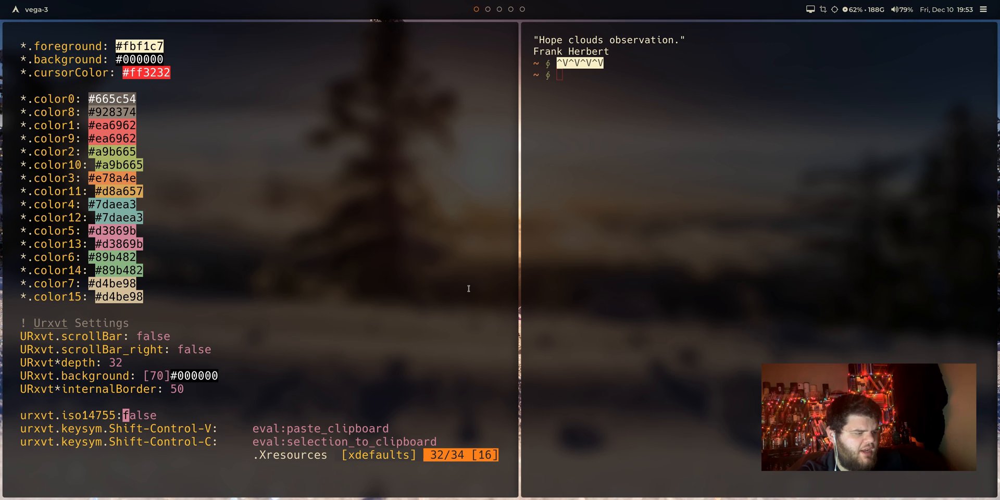
key(j)
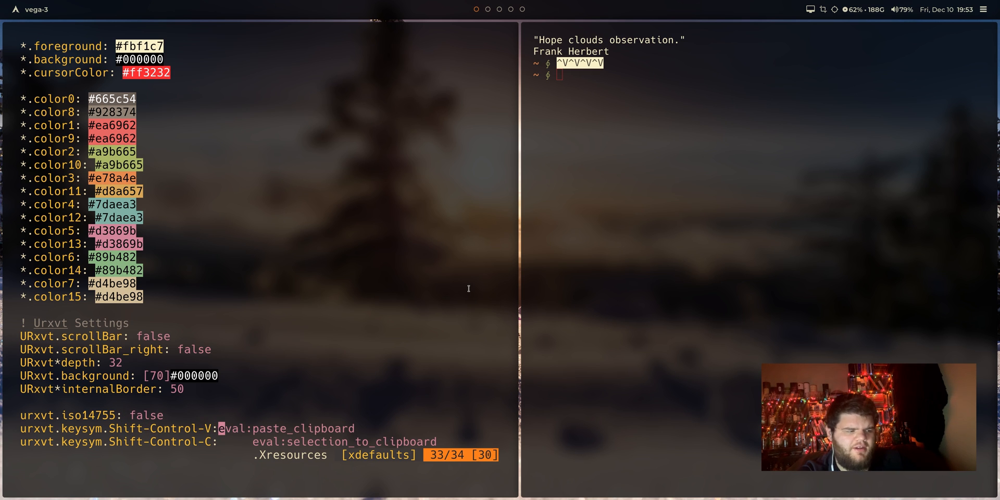
key(j)
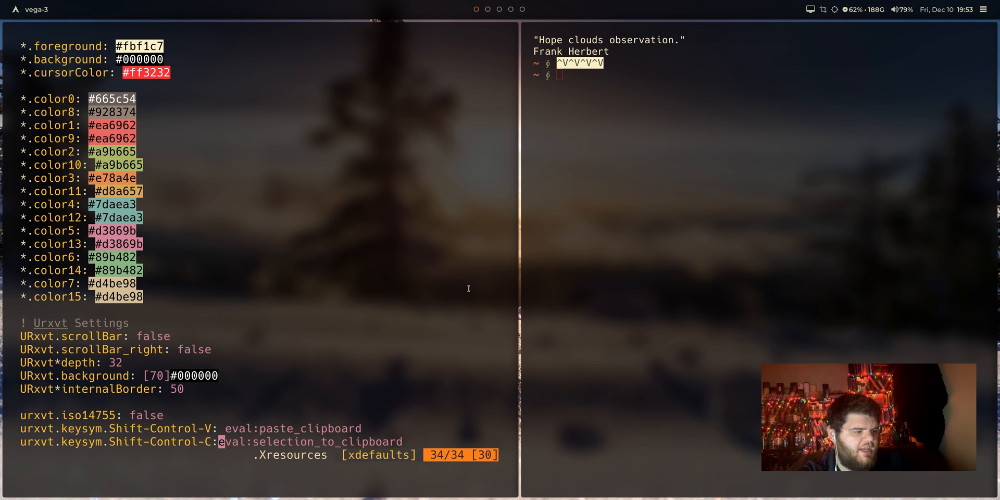
key(Up)
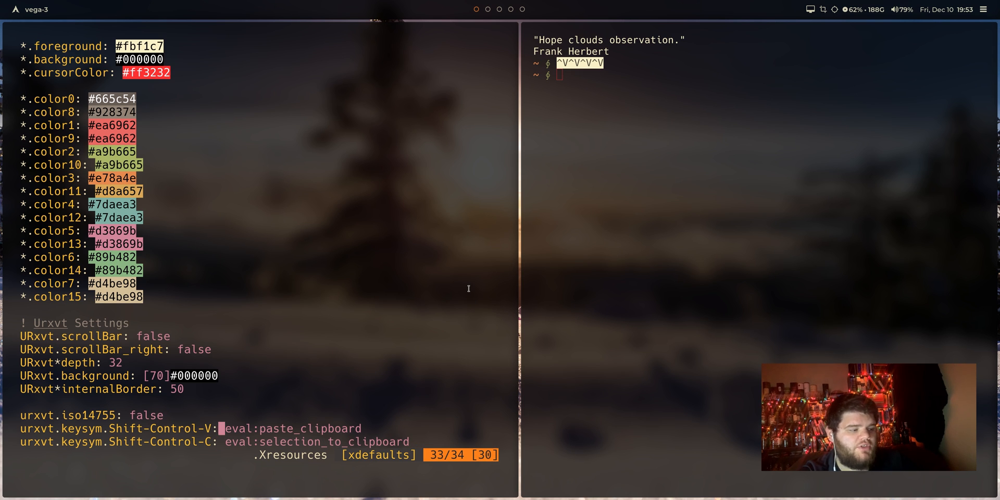
key(k)
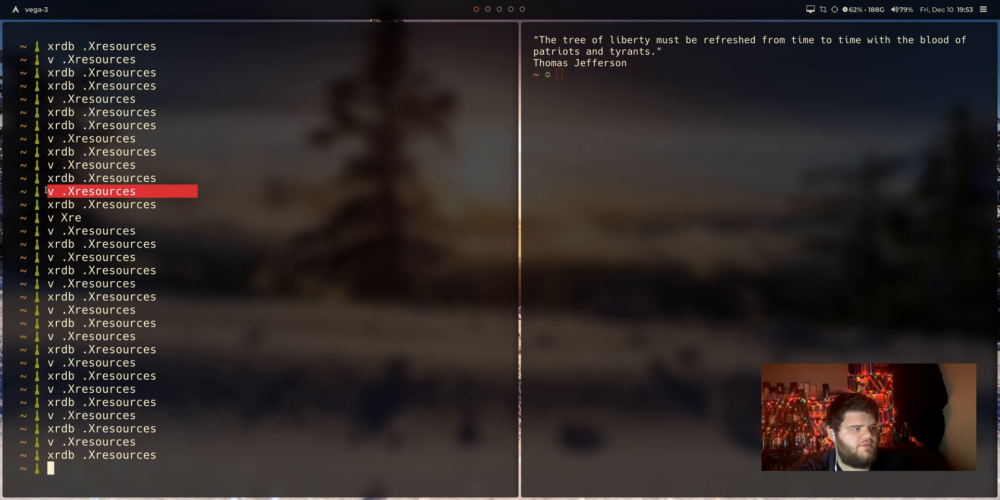
mouse_move(562, 174)
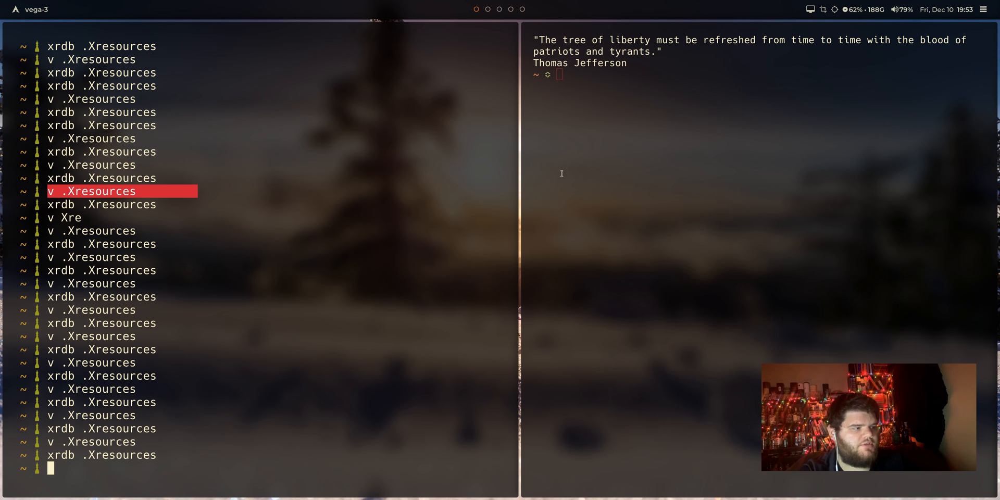
text(v .Xresources)
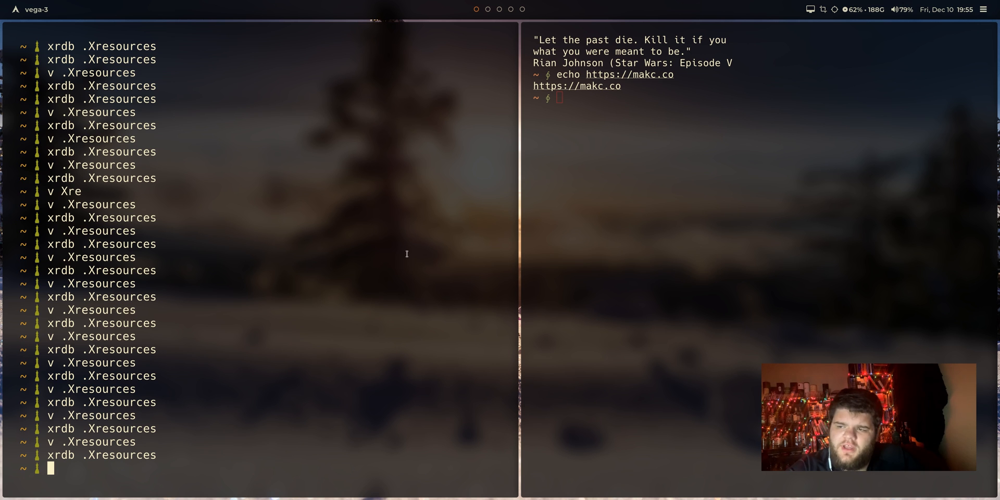
mouse_move(382, 224)
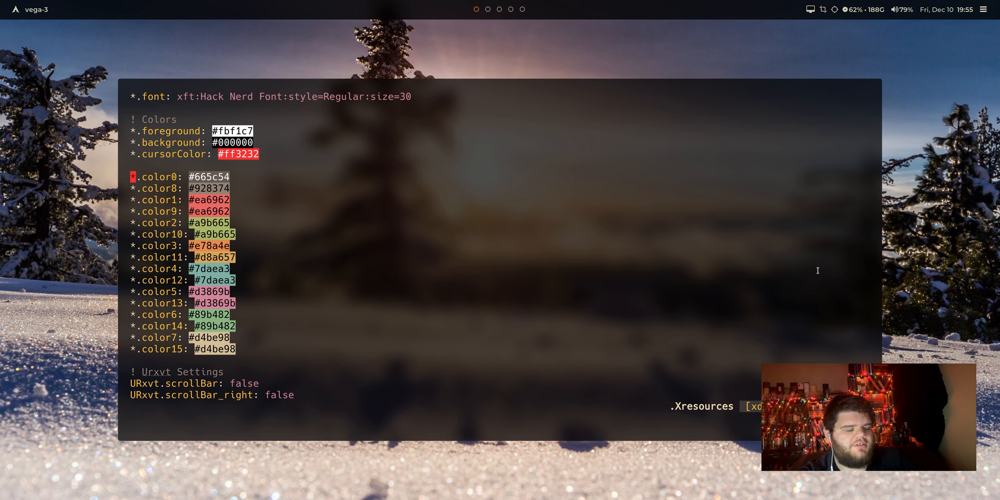
- Scroll through the finished .Xresources in Vim before quitting to the prompt
scroll(down, 3)
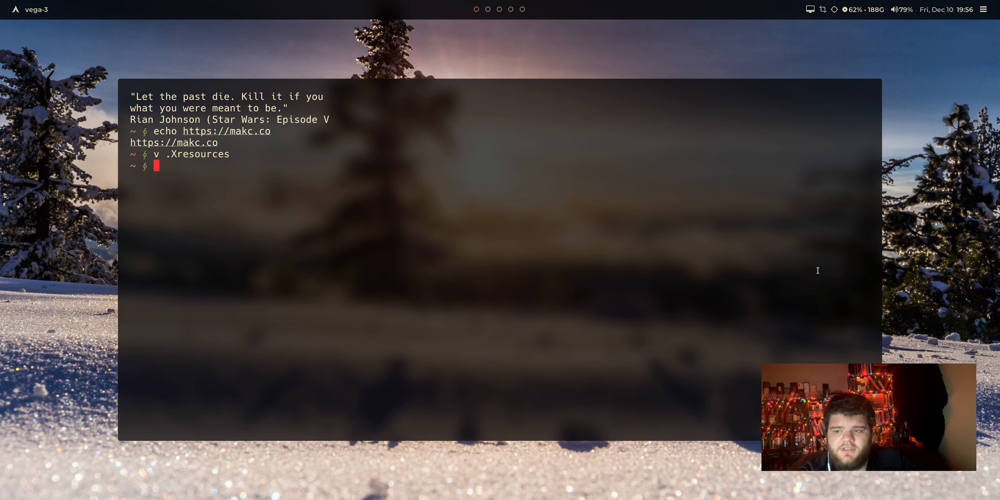
text(s)
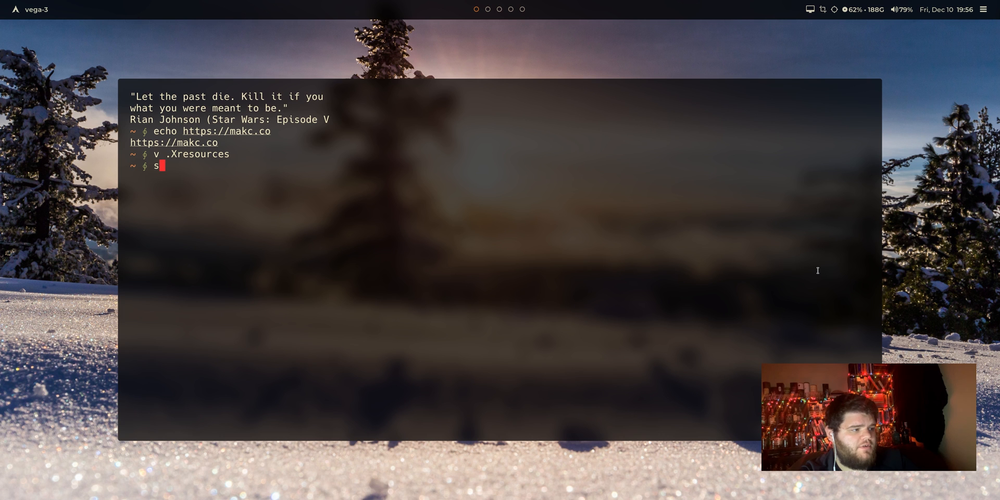
text(udo pacman -S)
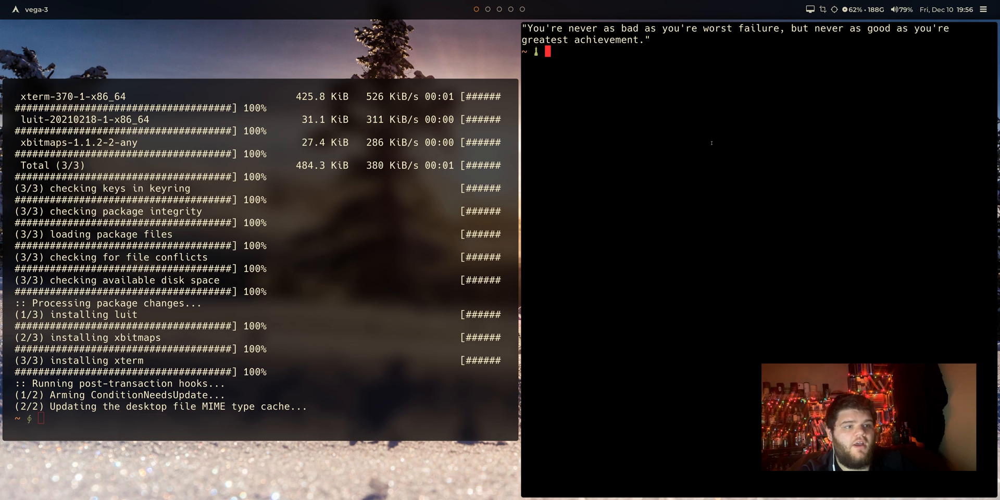
mouse_move(615, 101)
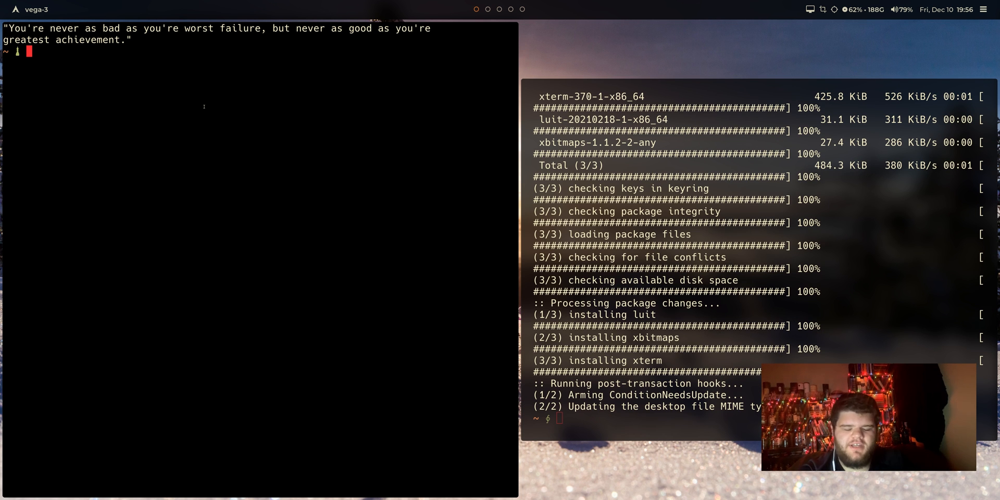
text(https://makc.co)
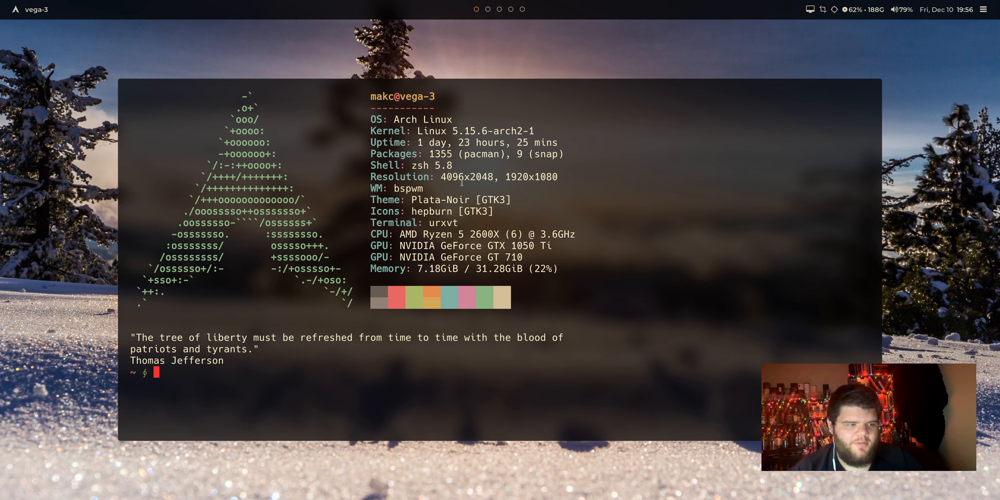
mouse_move(573, 299)
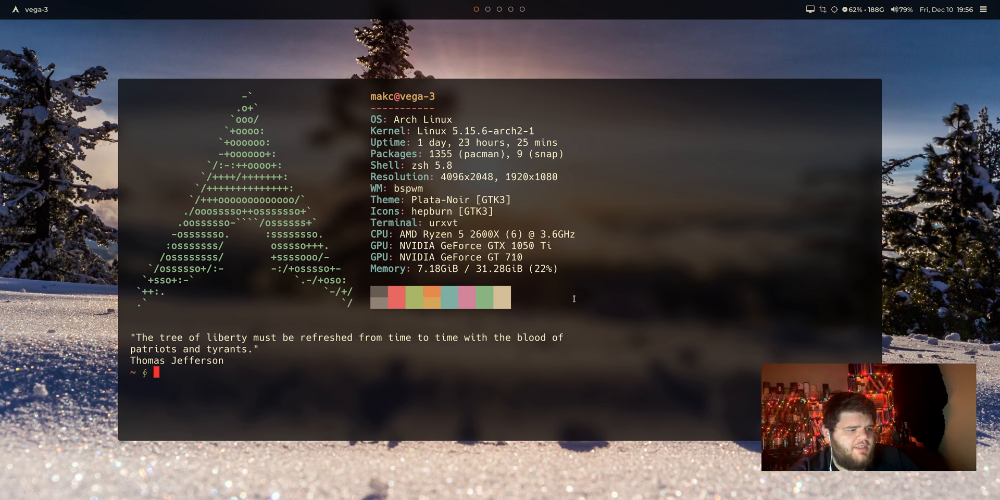